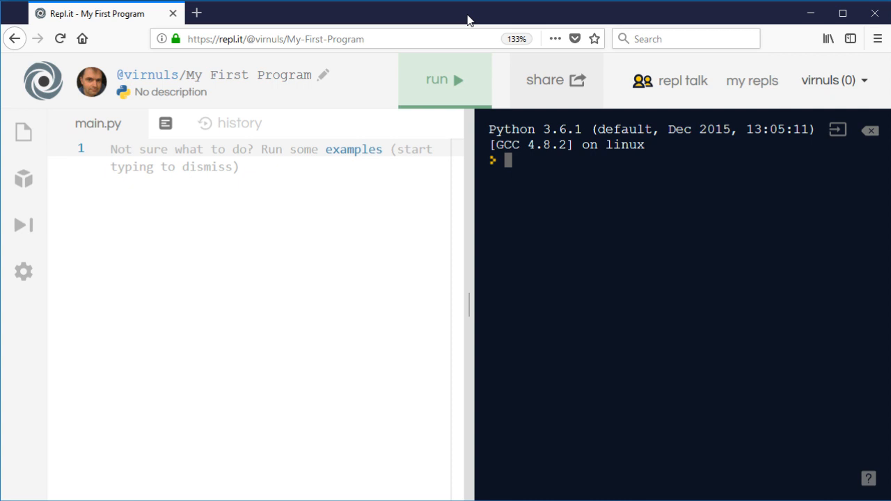
{"action": "mouse_move", "coordinate": [387, 97]}
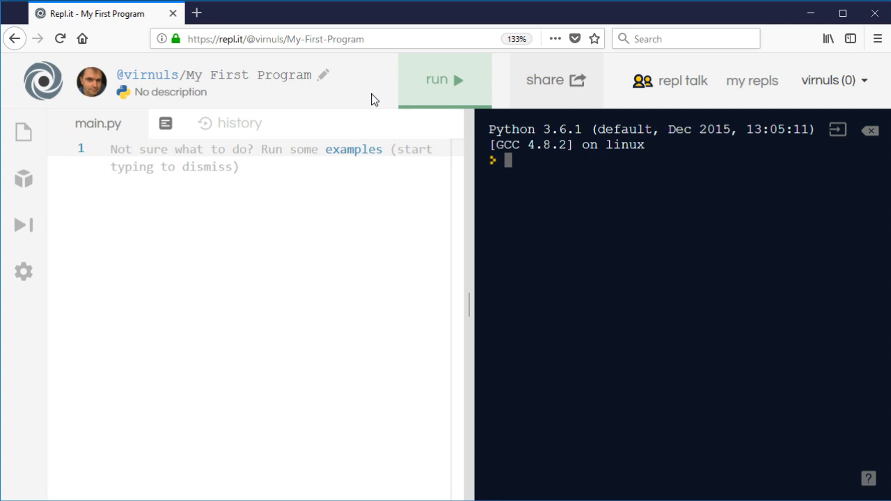
{"action": "mouse_move", "coordinate": [538, 173]}
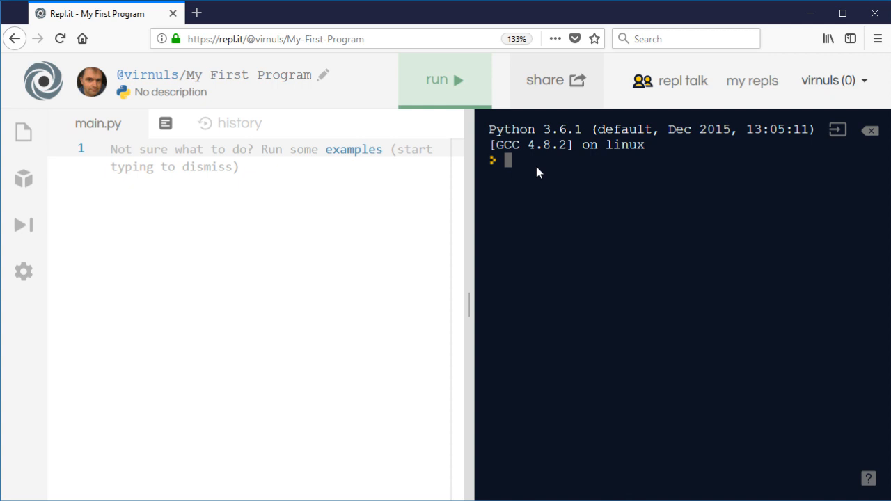
Step: Evaluate 10 / 4 in the Python console, getting 2.5
{"action": "type", "text": "10"}
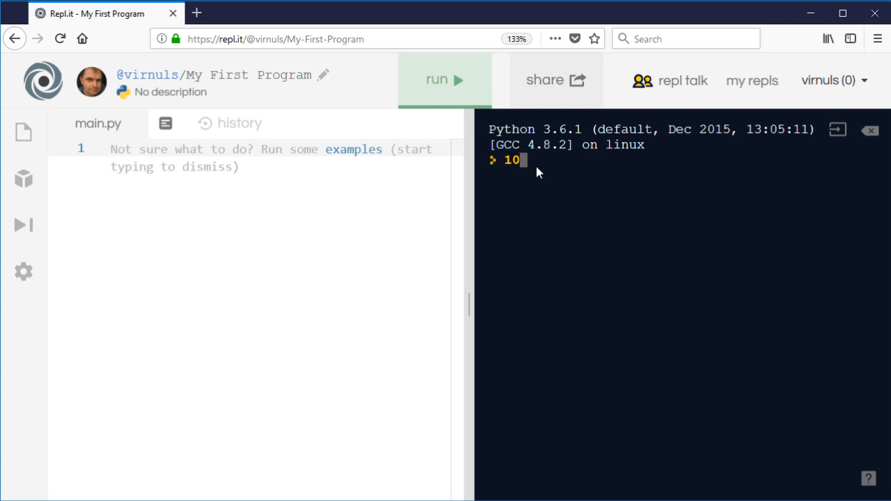
{"action": "type", "text": "/"}
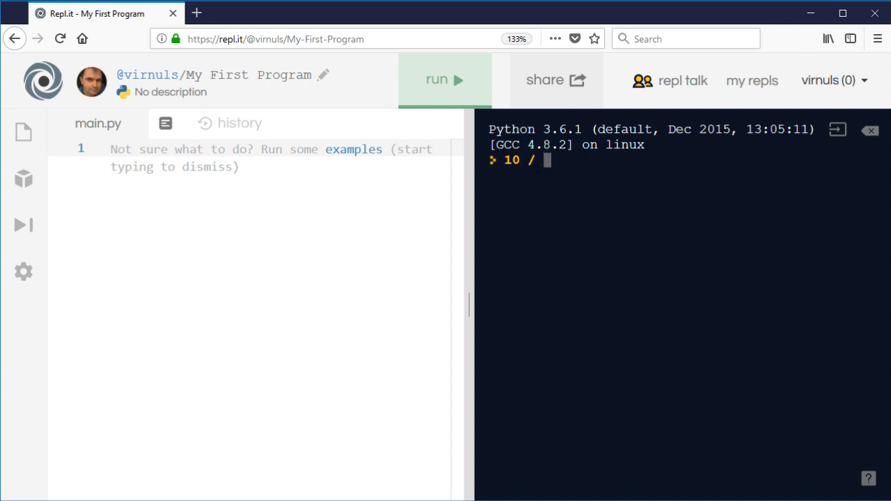
{"action": "type", "text": "4"}
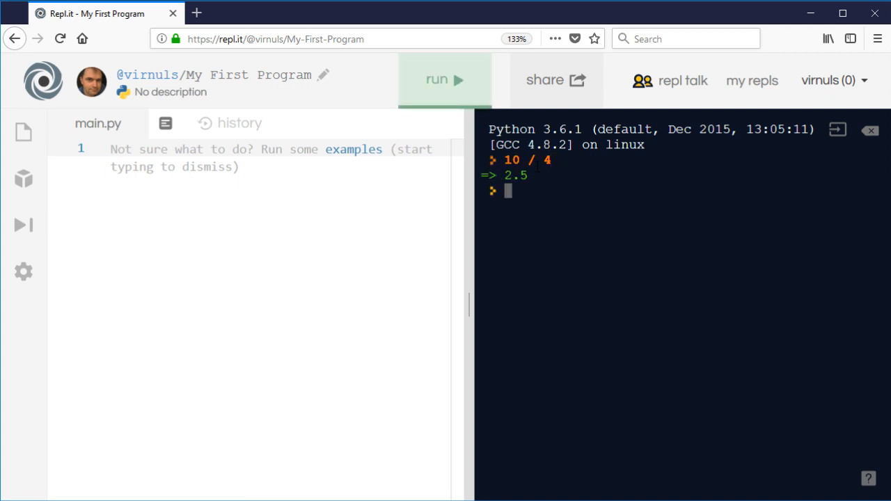
{"action": "mouse_move", "coordinate": [553, 254]}
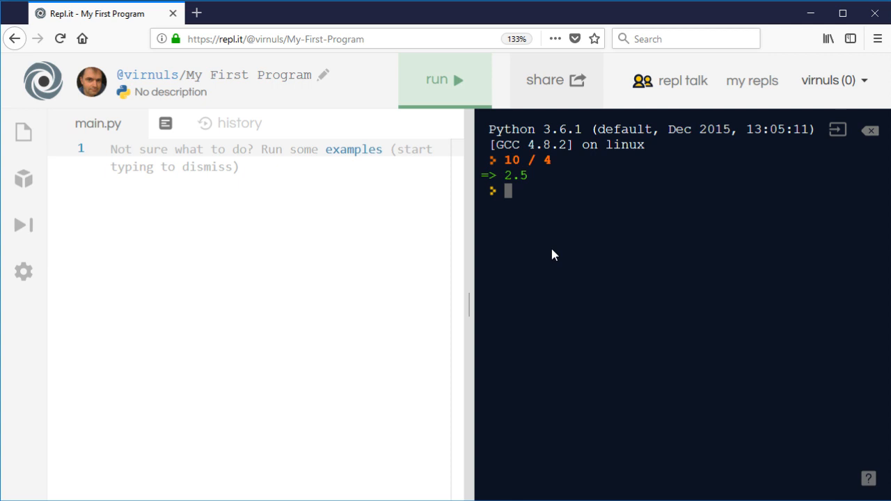
Step: Evaluate 10 % 4 in the console, getting 2
{"action": "type", "text": "10"}
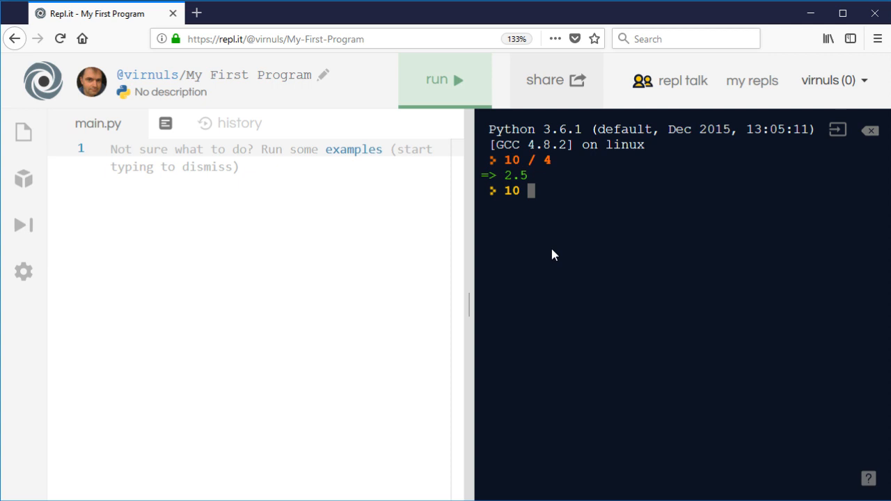
{"action": "type", "text": "%"}
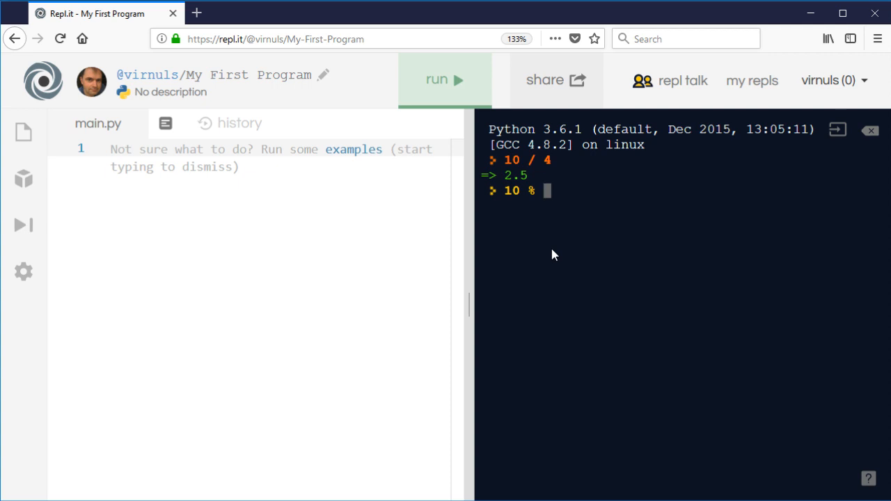
{"action": "type", "text": "4"}
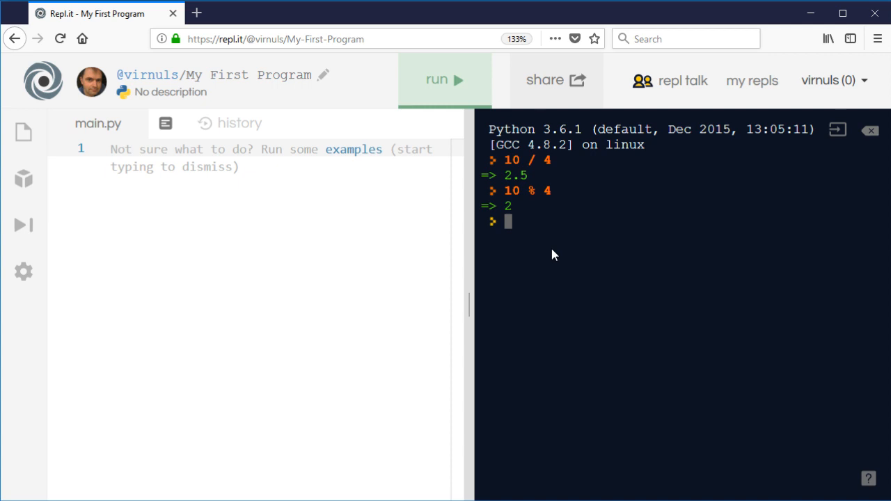
Step: Evaluate 10 % 5 giving 0 and 10 + 4 giving 14
{"action": "type", "text": "10 % 5"}
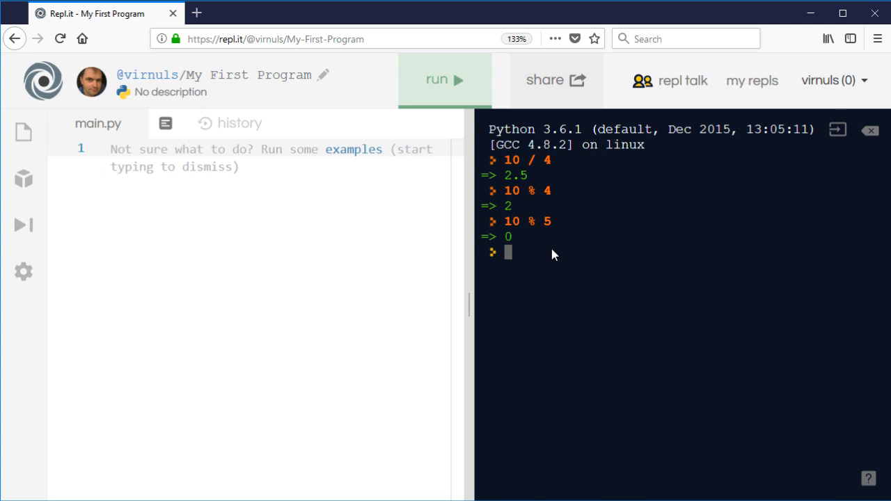
{"action": "type", "text": "10"}
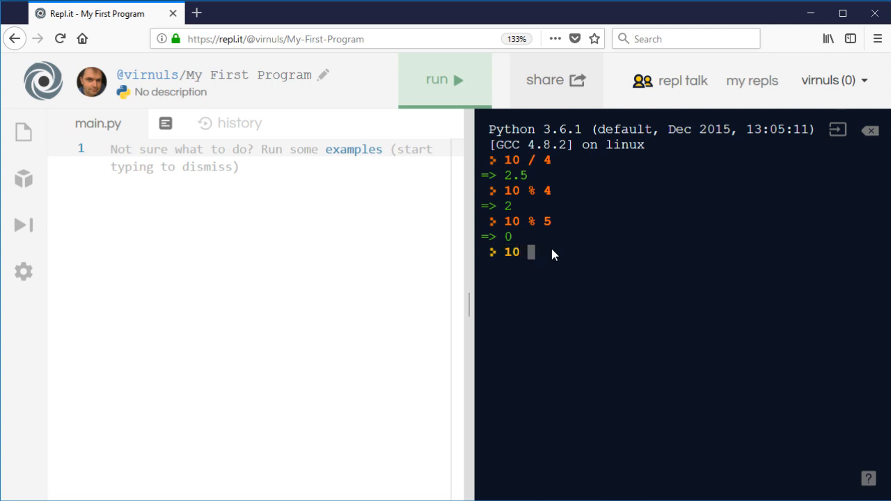
{"action": "type", "text": "+ 4"}
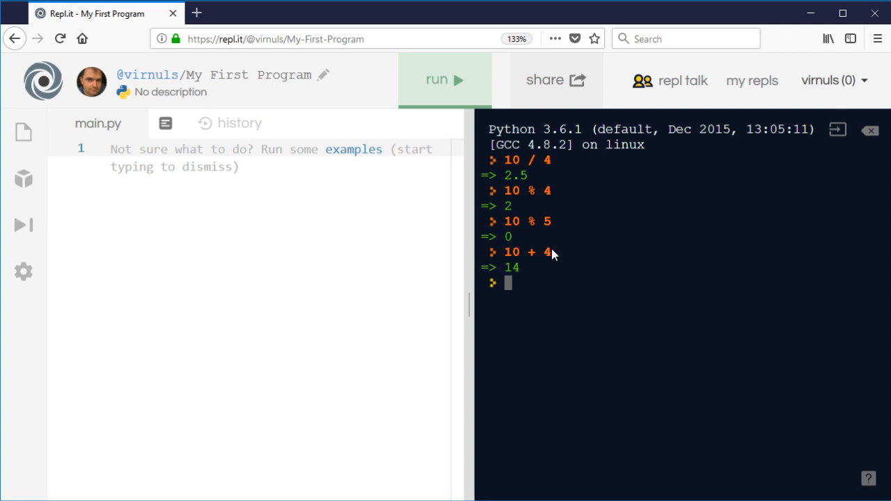
{"action": "mouse_move", "coordinate": [646, 334]}
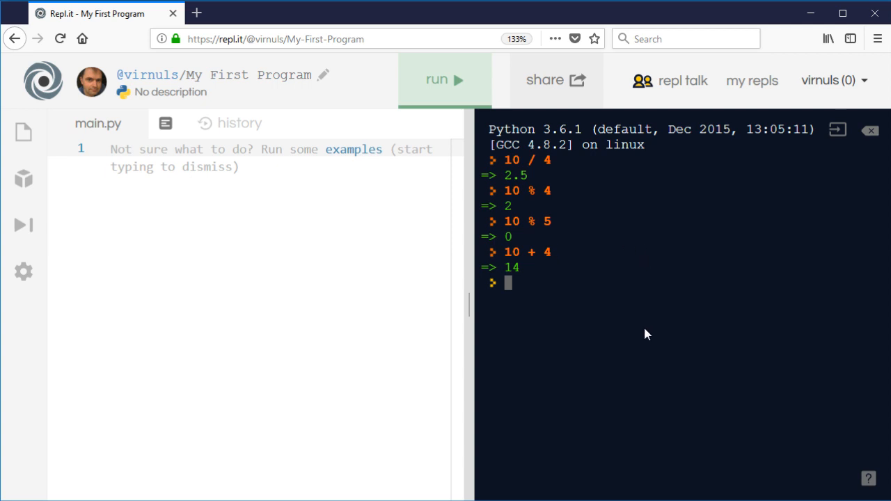
Step: Evaluate (10 + 4) % 12, returning 2, and 350 + 20, returning 370
{"action": "type", "text": "(10"}
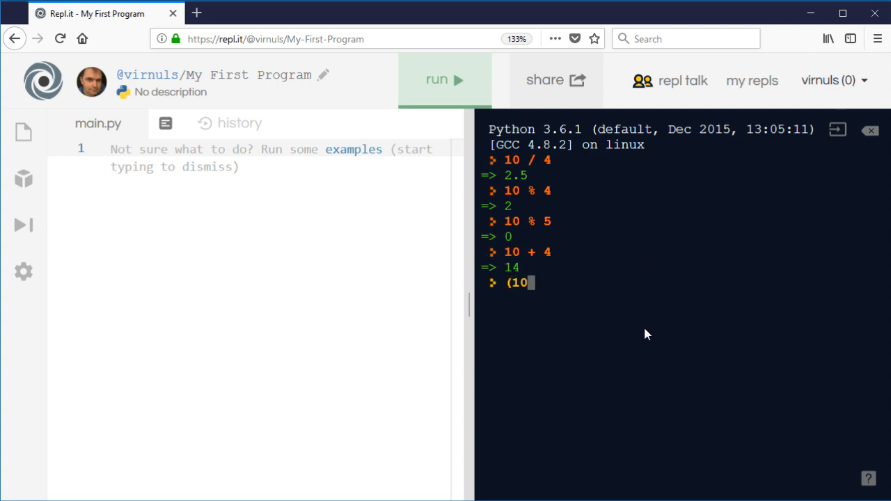
{"action": "type", "text": "+"}
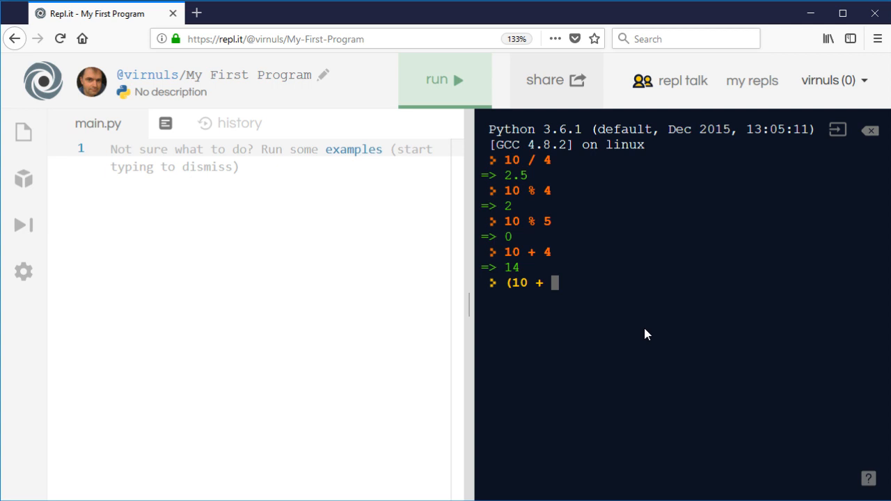
{"action": "type", "text": "4)"}
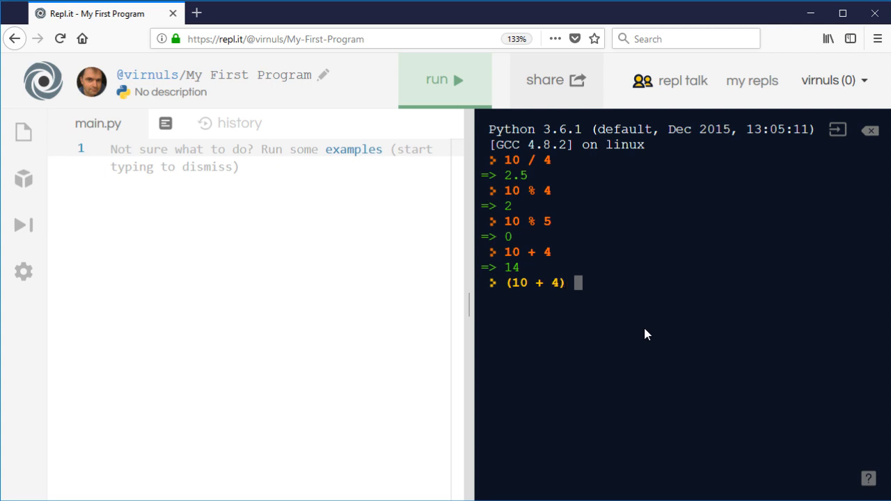
{"action": "type", "text": "%"}
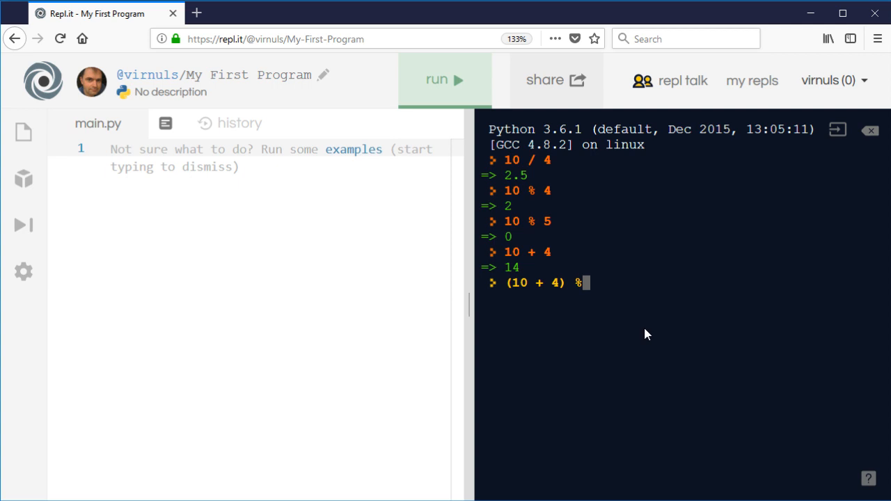
{"action": "type", "text": "12"}
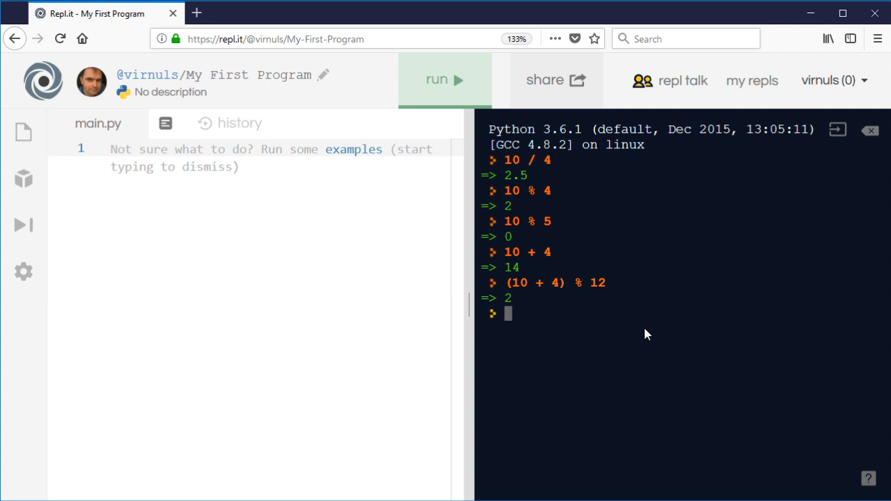
{"action": "type", "text": "350 + 20"}
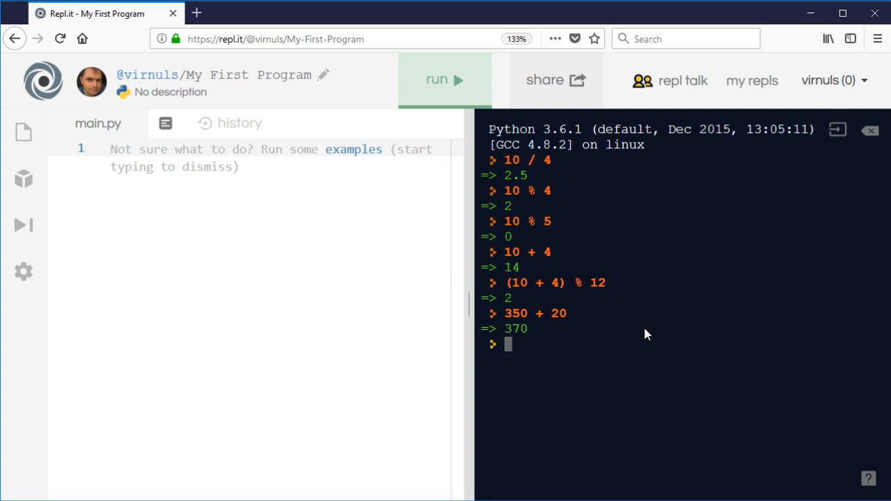
Step: Evaluate (360 + 20) % 360 in the console, returning 20
{"action": "type", "text": "("}
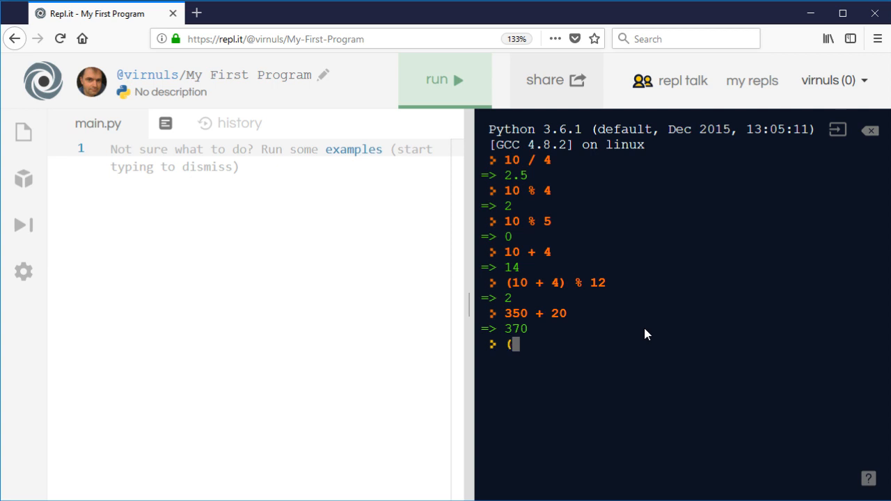
{"action": "type", "text": "360"}
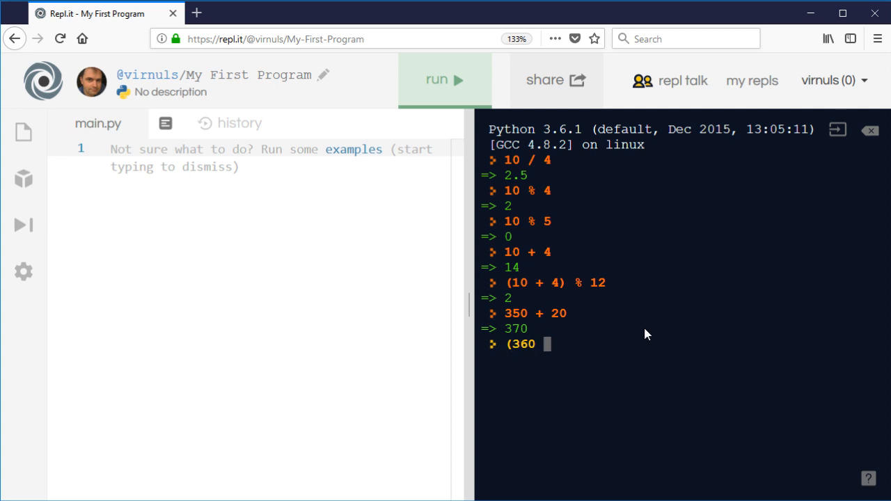
{"action": "type", "text": "+ 20"}
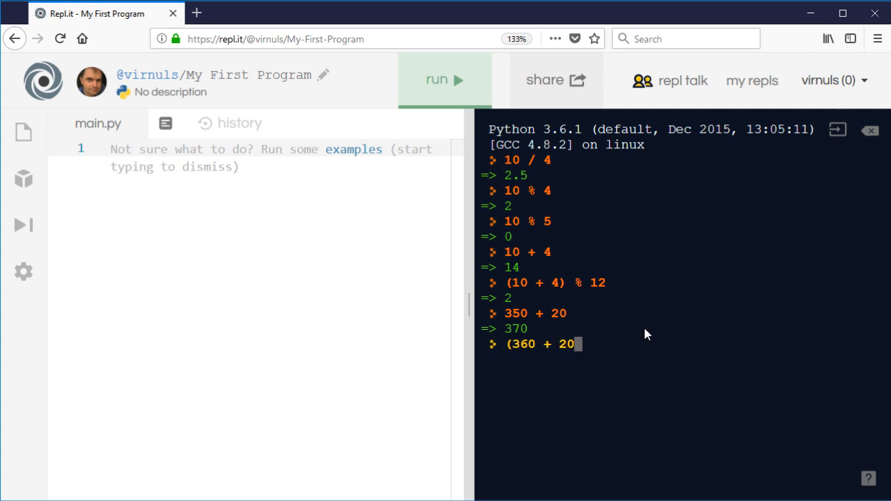
{"action": "type", "text": ")"}
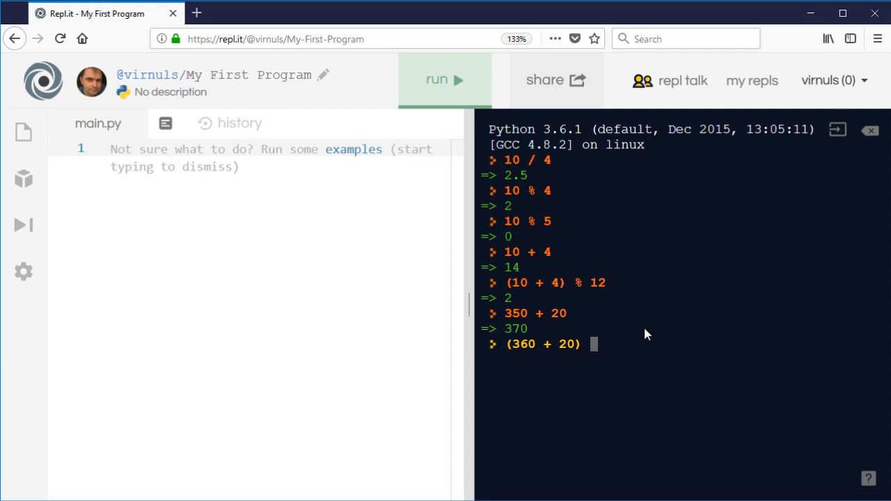
{"action": "type", "text": "%"}
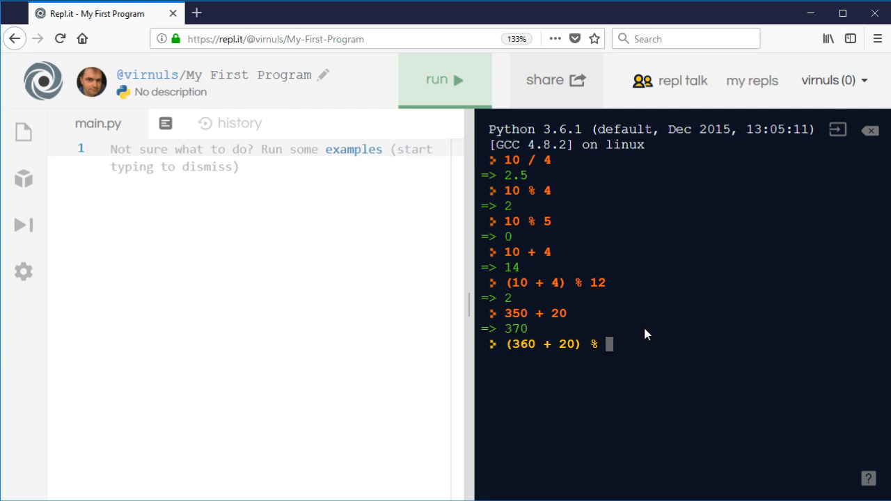
{"action": "type", "text": "360"}
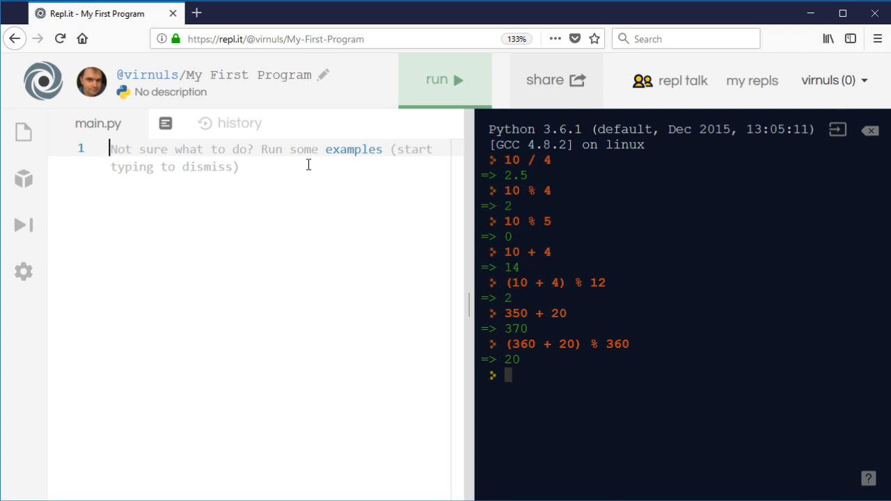
Step: Write for n in range(10): print(n, n%2) in main.py
{"action": "type", "text": "for"}
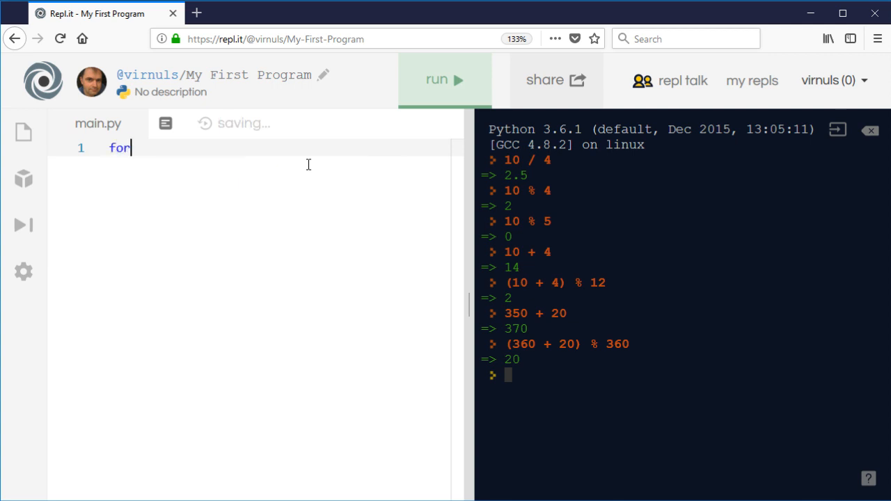
{"action": "type", "text": "n in rang"}
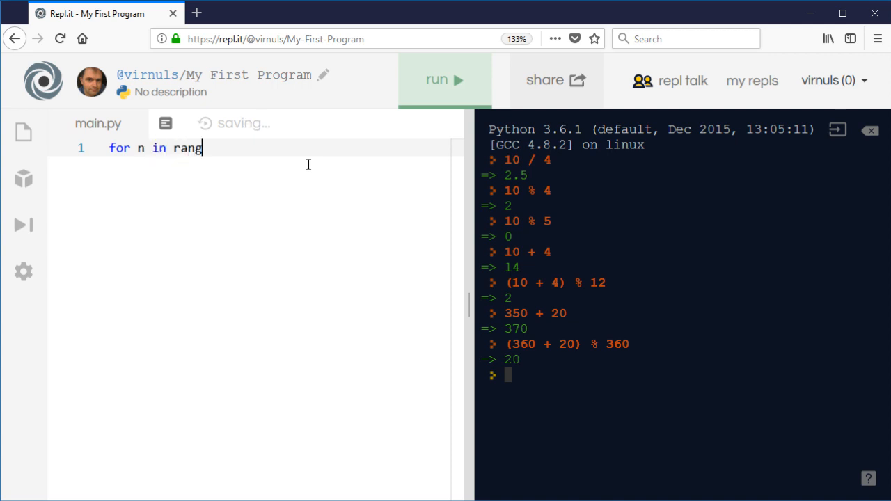
{"action": "type", "text": "e(10)"}
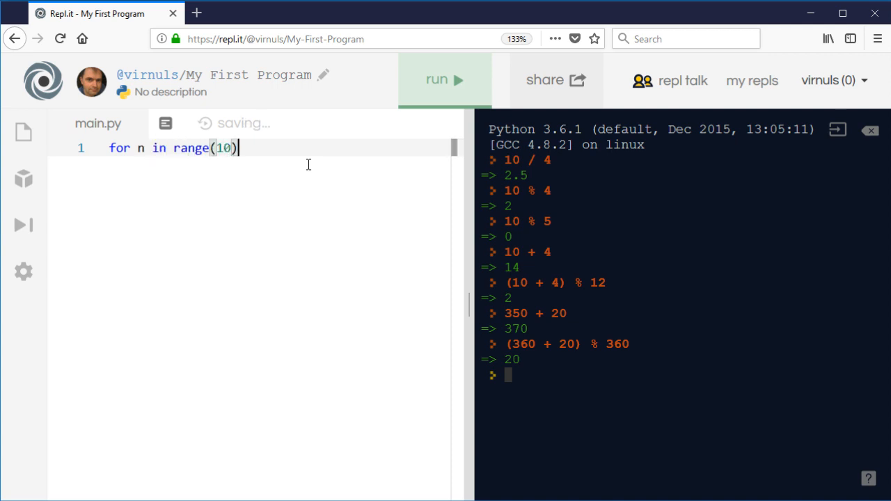
{"action": "type", "text": ":"}
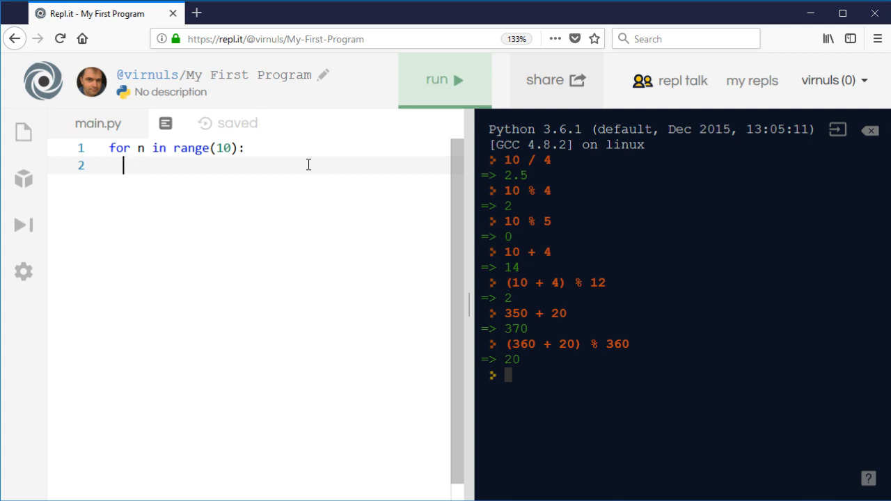
{"action": "type", "text": "p"}
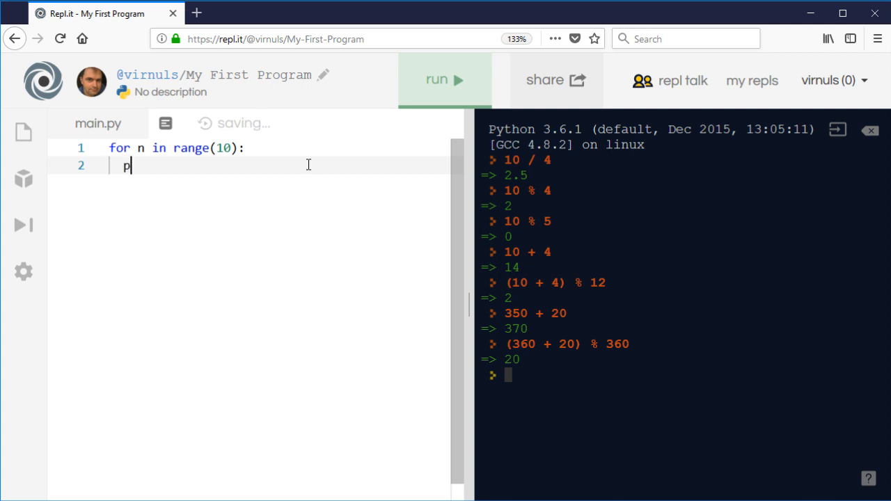
{"action": "type", "text": "rint("}
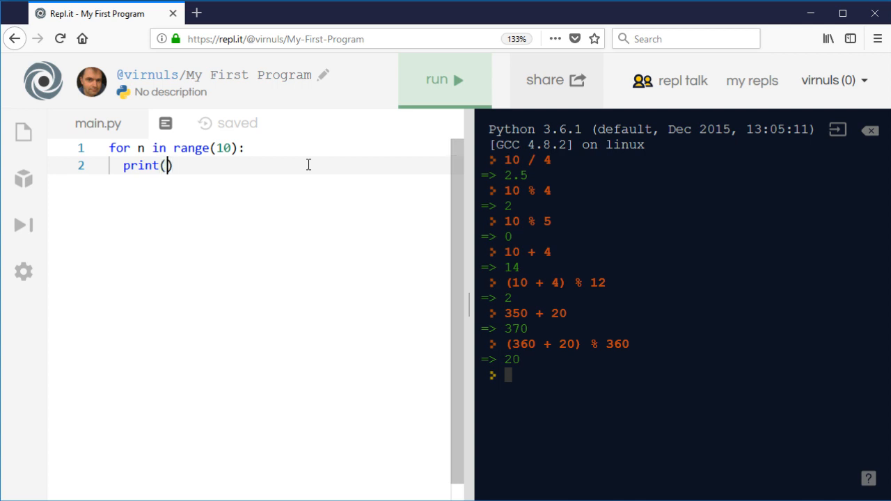
{"action": "type", "text": "n"}
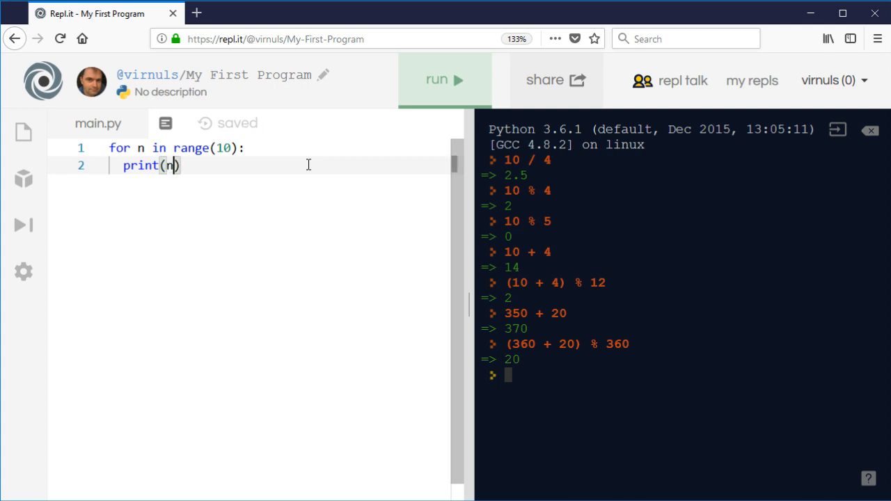
{"action": "type", "text": ","}
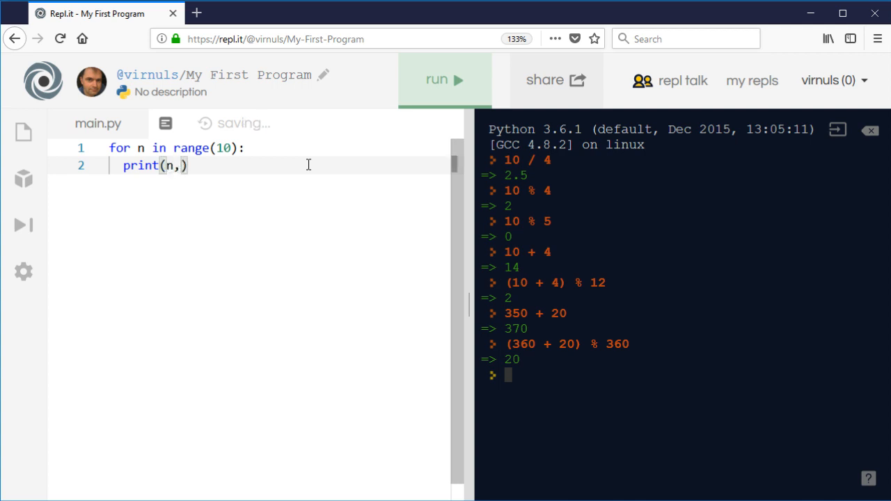
{"action": "type", "text": "n%"}
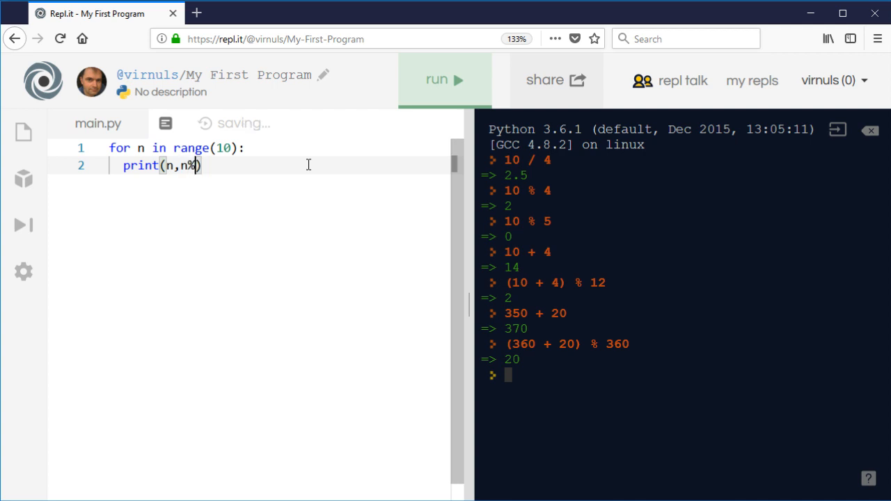
{"action": "type", "text": "2"}
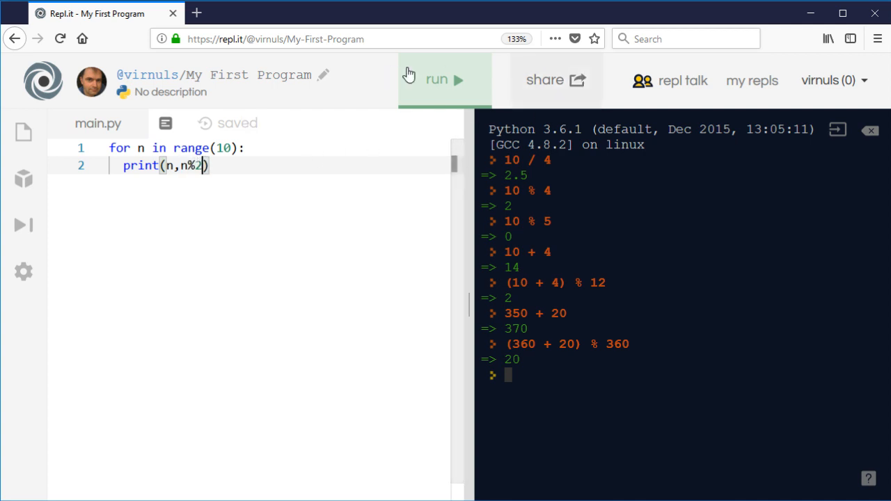
Step: Run main.py to print 0–9 beside their n%2 remainders
{"action": "left_click", "coordinate": [436, 78]}
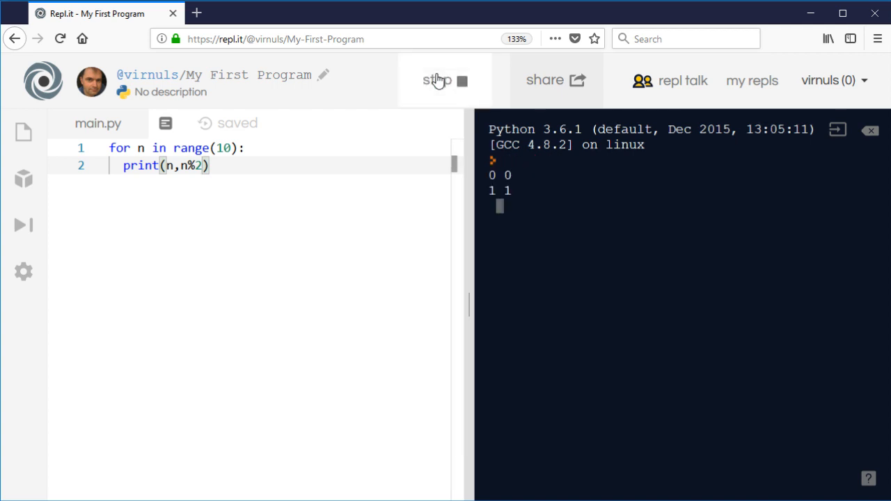
{"action": "left_click", "coordinate": [444, 80]}
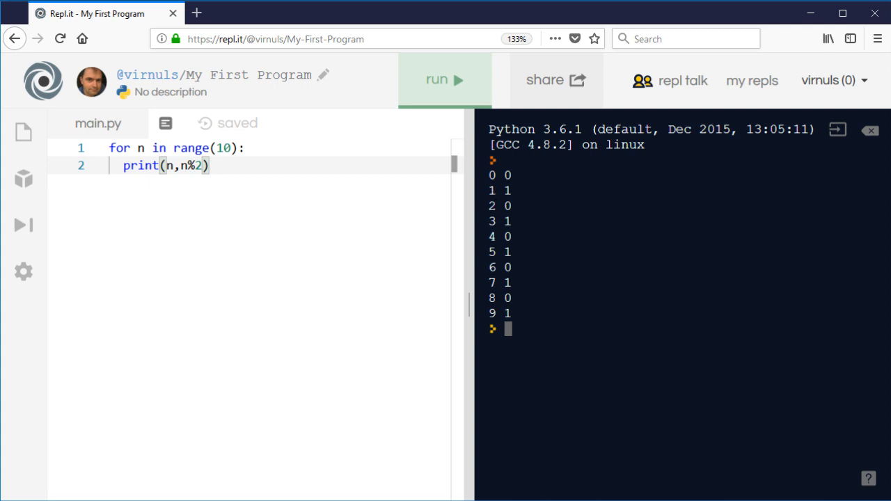
{"action": "mouse_move", "coordinate": [544, 184]}
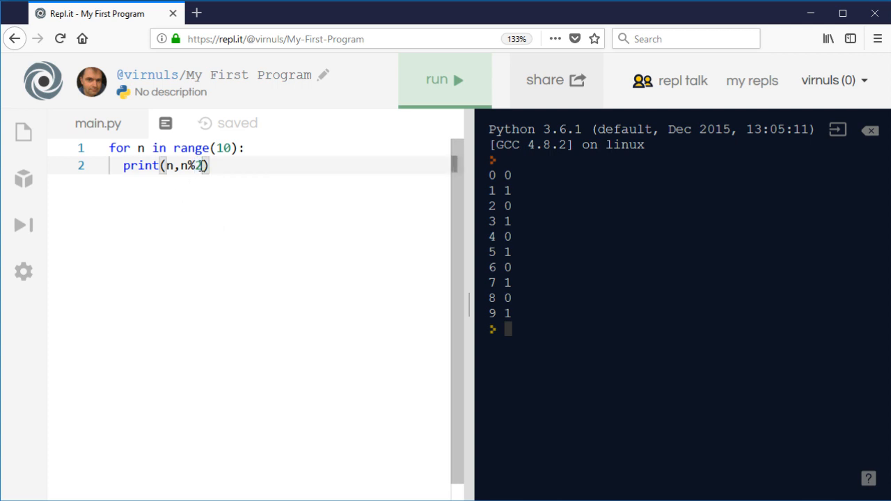
Step: Change the loop to range(30) with n%5, run it, and auto-format main.py
{"action": "type", "text": "9"}
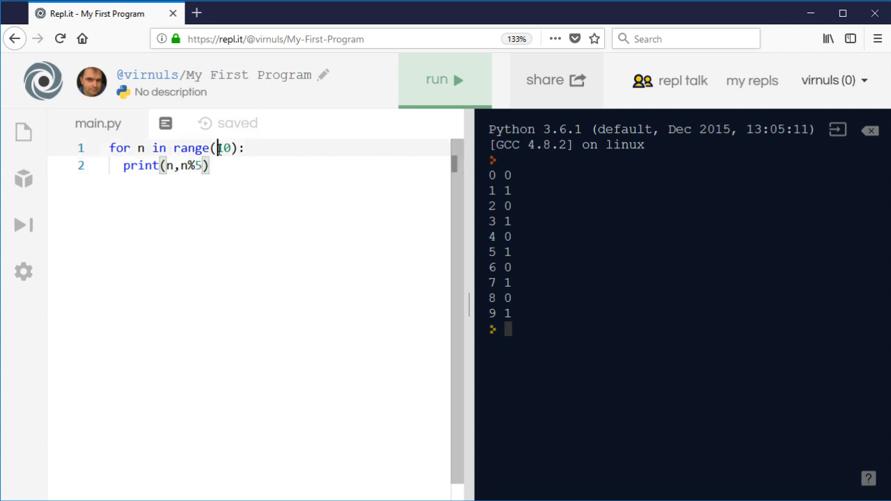
{"action": "type", "text": "3"}
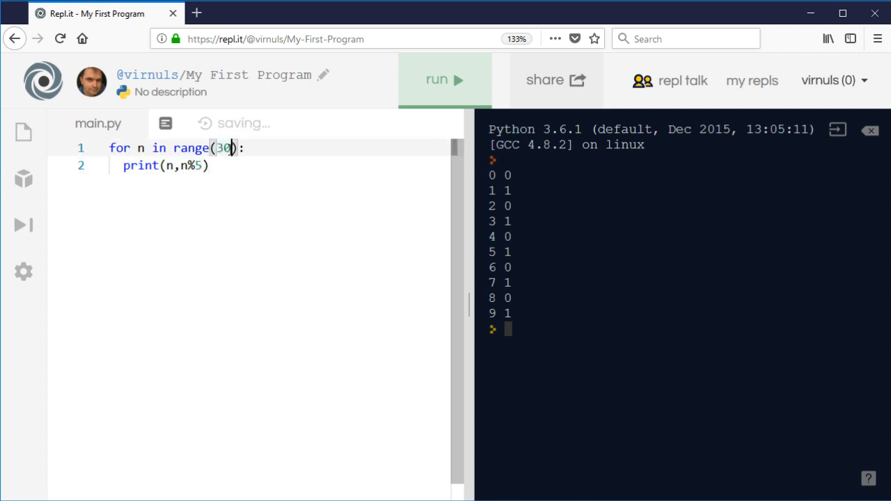
{"action": "left_click", "coordinate": [444, 79]}
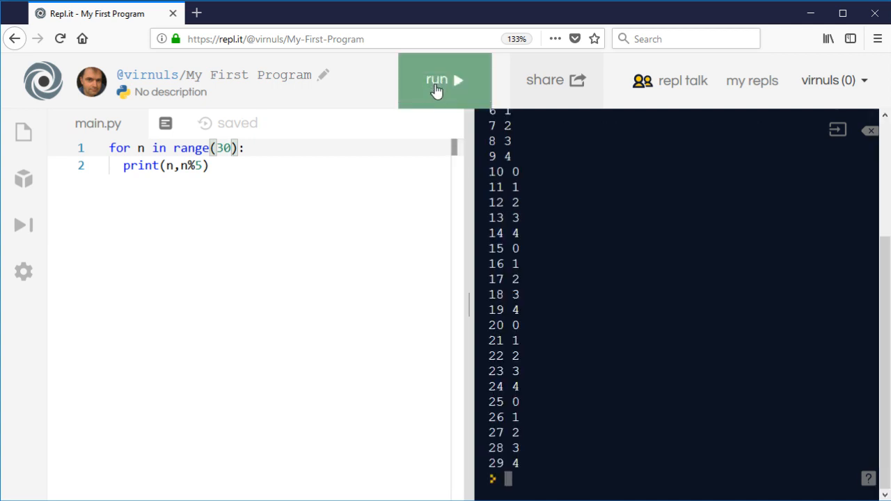
{"action": "left_click", "coordinate": [445, 79]}
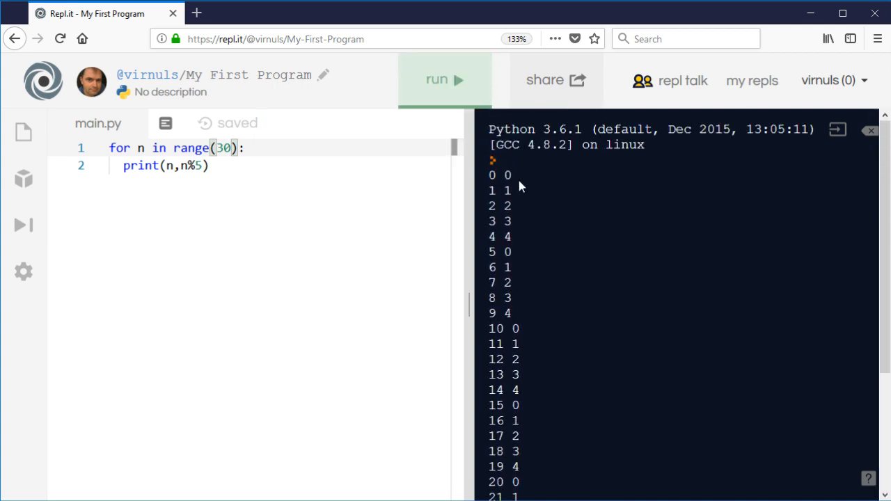
{"action": "mouse_move", "coordinate": [517, 212]}
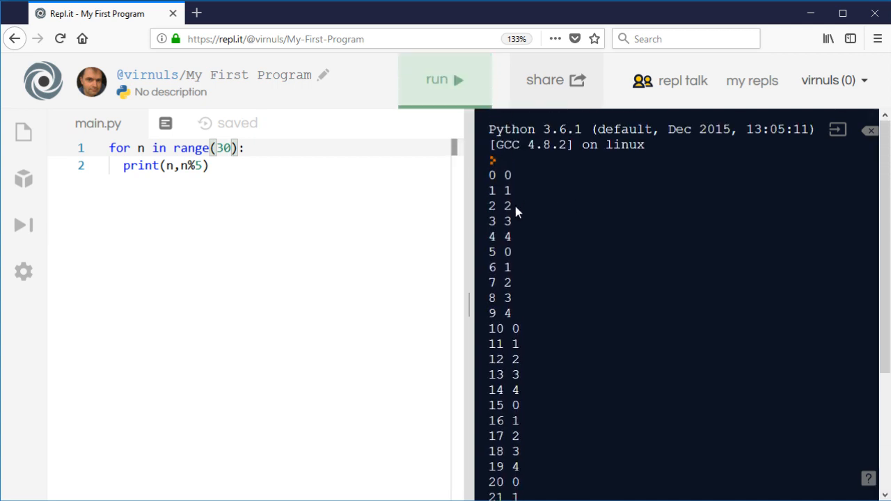
{"action": "mouse_move", "coordinate": [513, 257]}
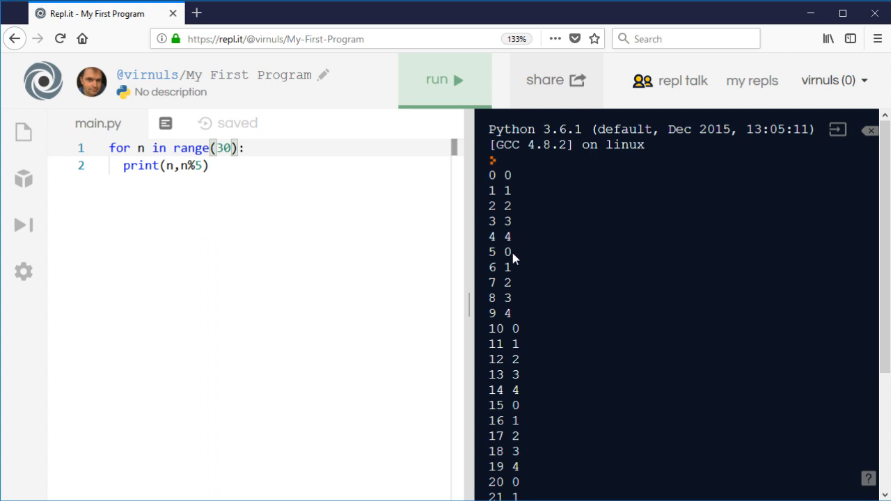
{"action": "mouse_move", "coordinate": [529, 294]}
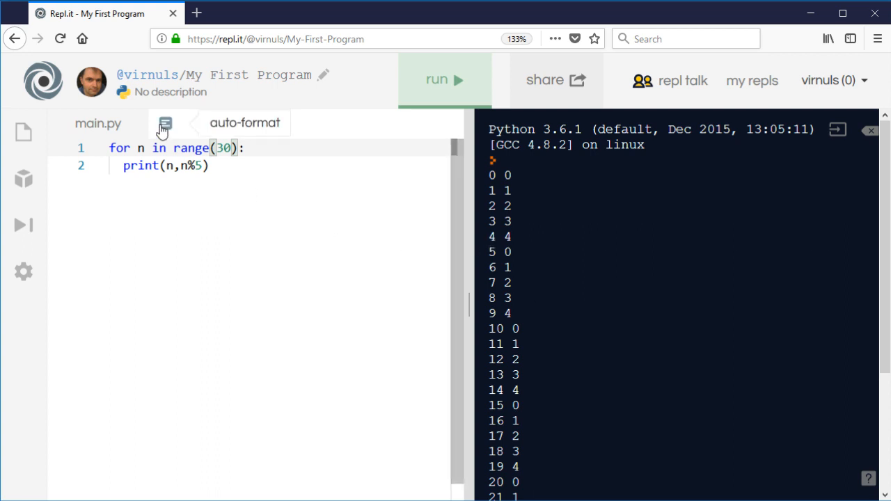
{"action": "left_click", "coordinate": [165, 124]}
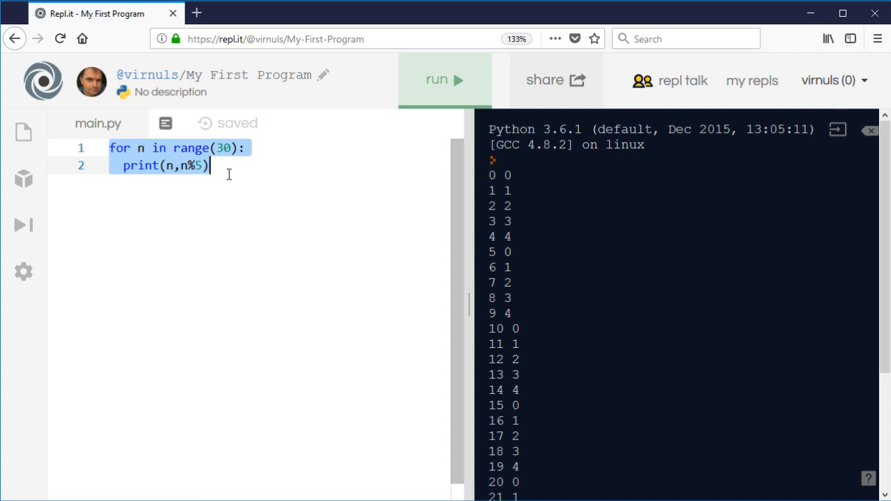
Step: Define person = ("Tom","Dick","Harry","Rita","Sue","Bob") on line 1 of main.py
{"action": "type", "text": "person"}
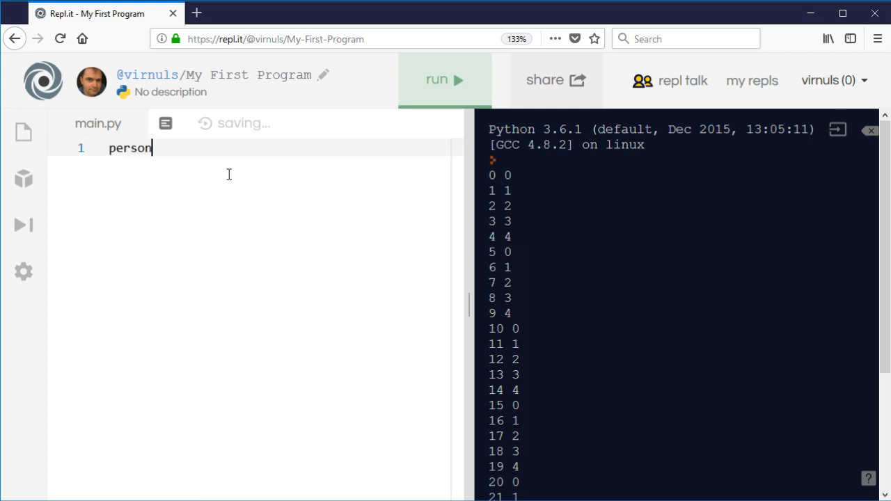
{"action": "type", "text": "\" \""}
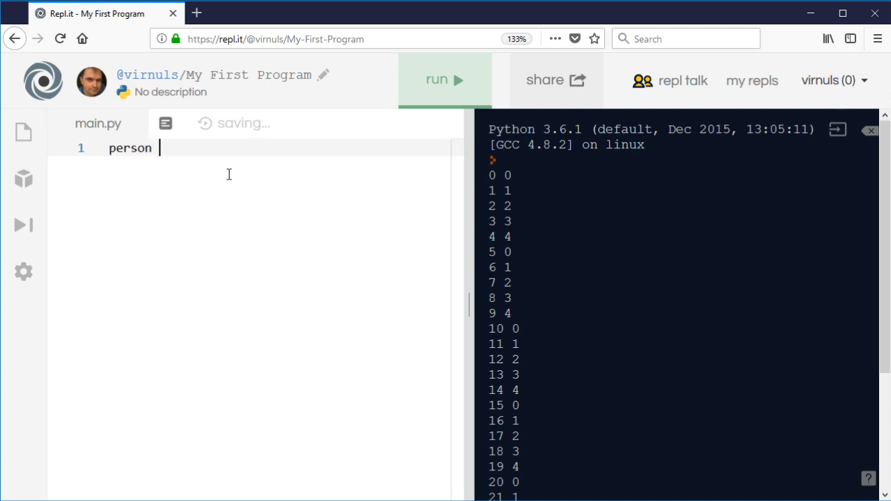
{"action": "type", "text": "="}
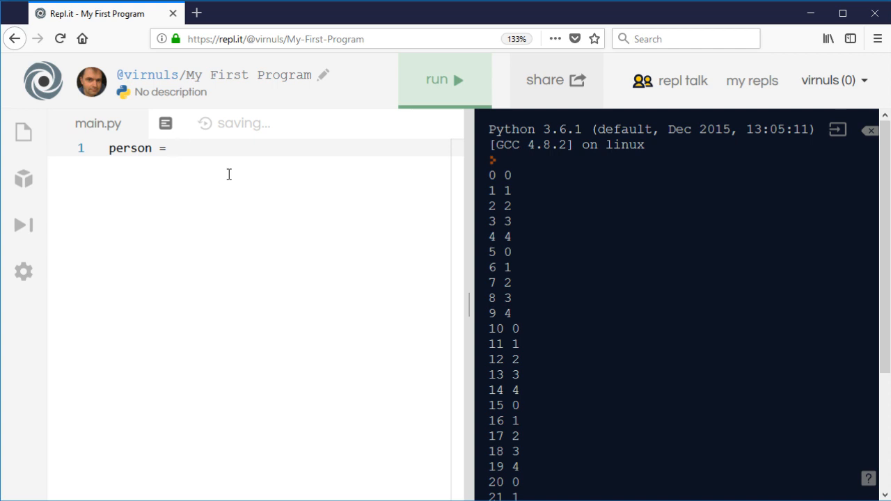
{"action": "type", "text": "()"}
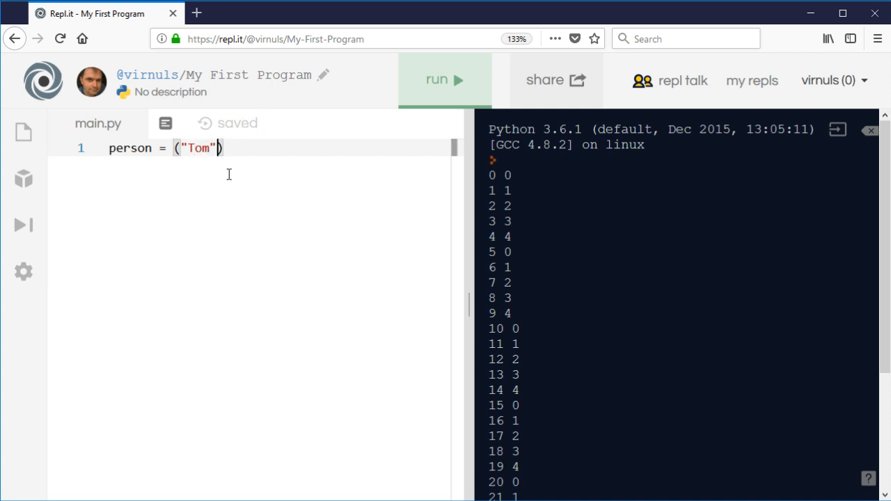
{"action": "type", "text": ",\"Dick\""}
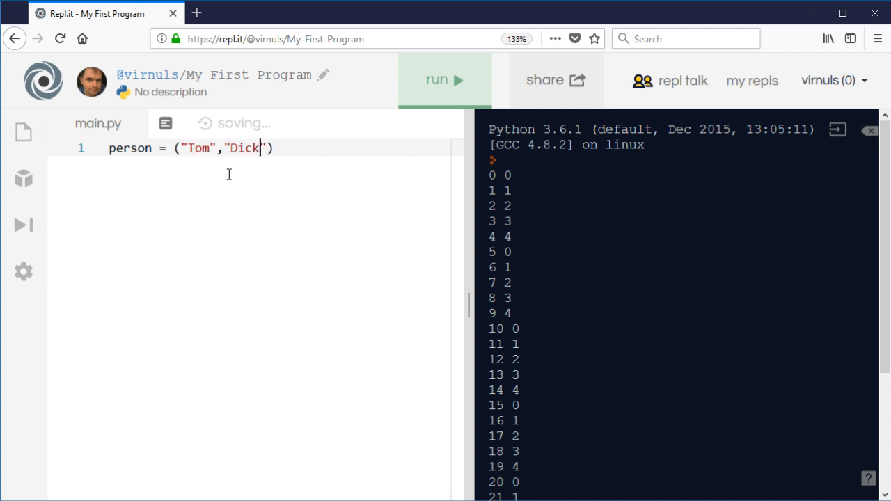
{"action": "type", "text": ",\"\""}
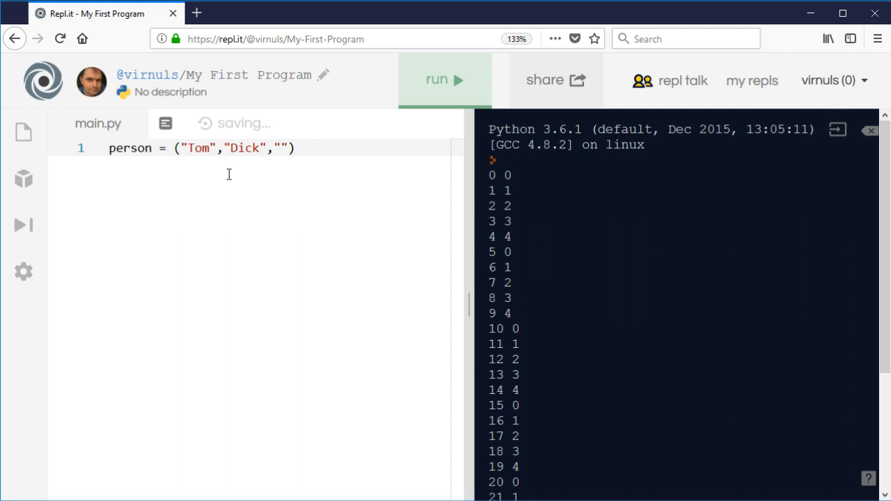
{"action": "type", "text": "Harry"}
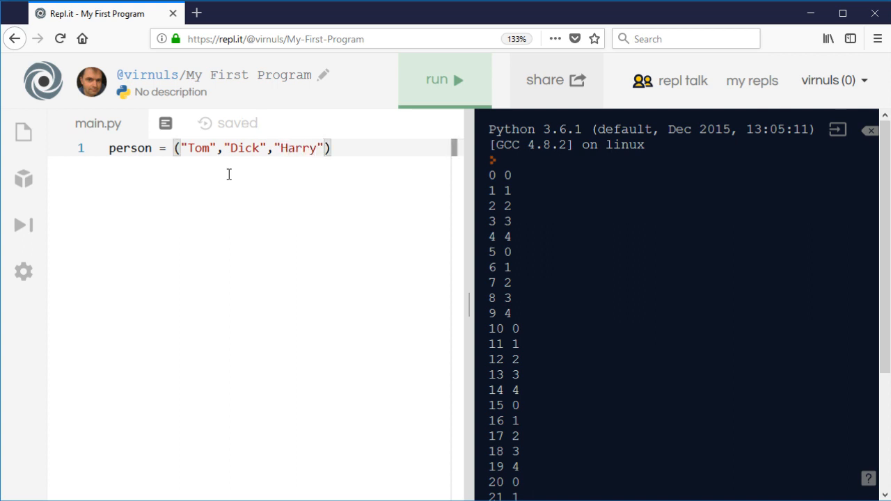
{"action": "type", "text": ",\"Rita\""}
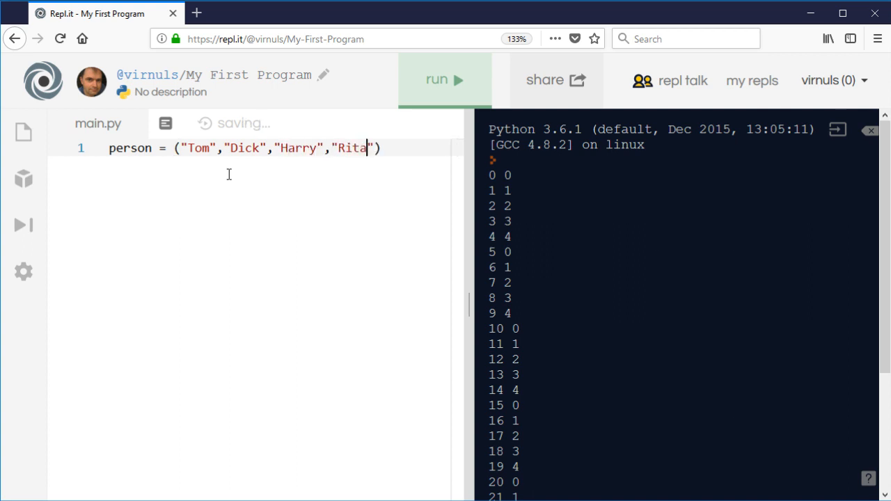
{"action": "type", "text": ","}
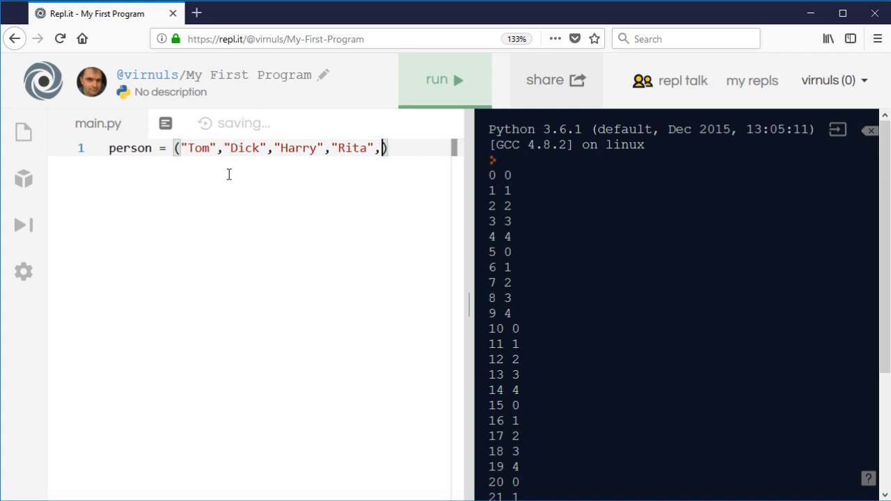
{"action": "type", "text": "Suen"}
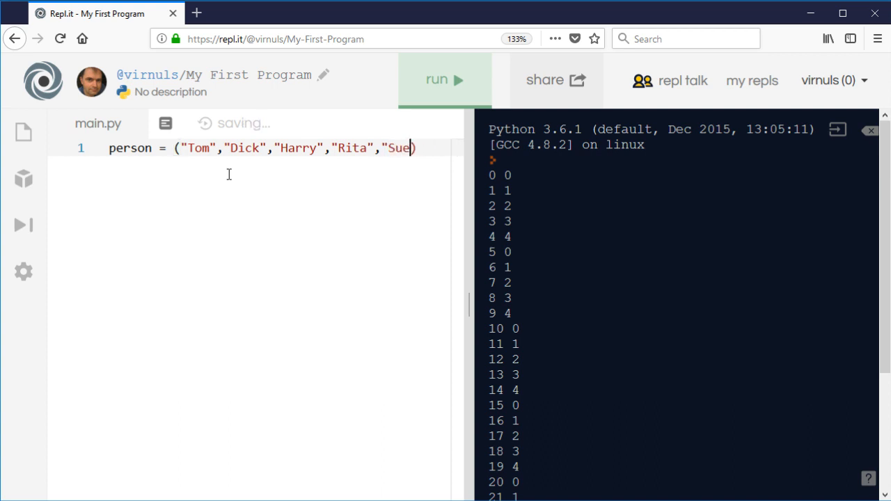
{"action": "type", "text": ",\"\""}
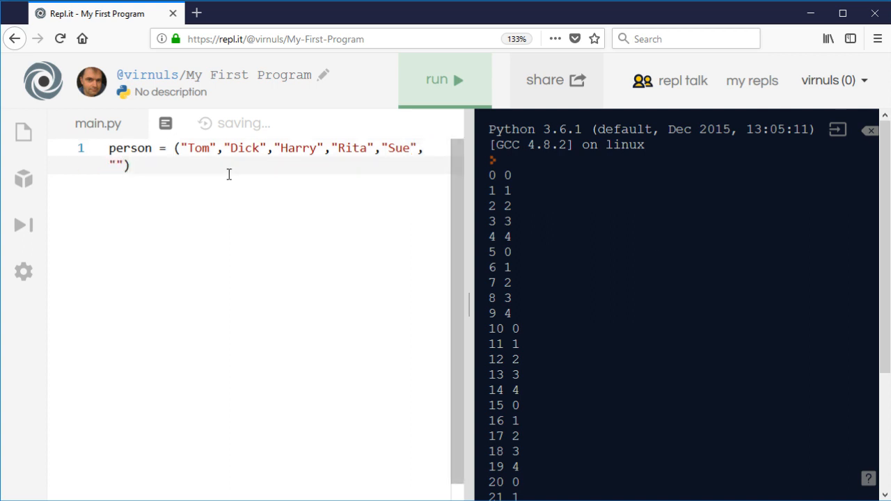
{"action": "type", "text": "Bob"}
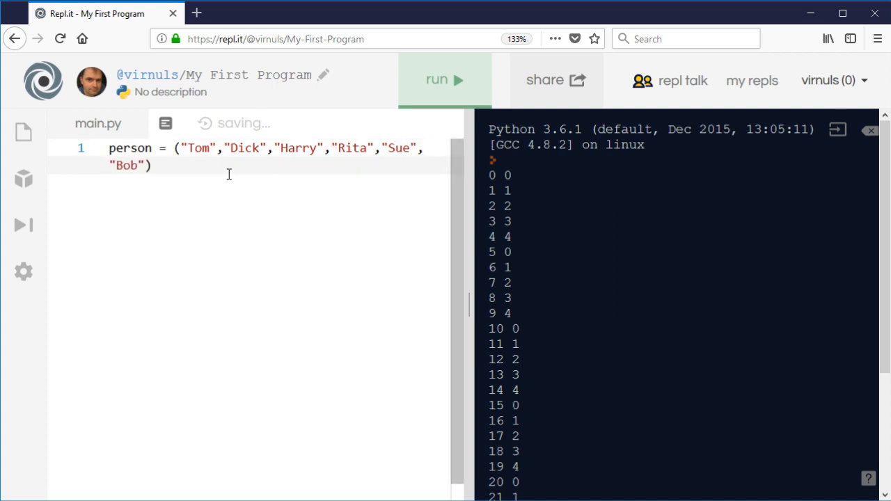
{"action": "key", "text": "Enter"}
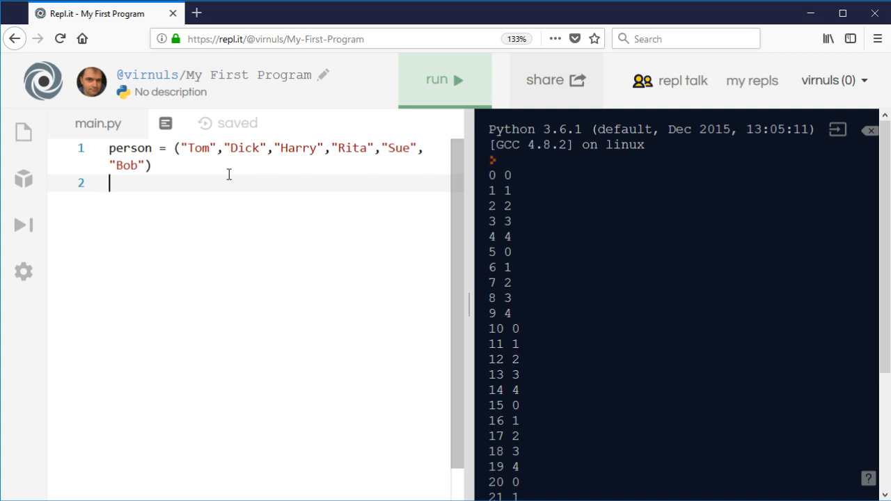
Step: Define team = ("A","B","C") on line 2 of main.py
{"action": "type", "text": "team"}
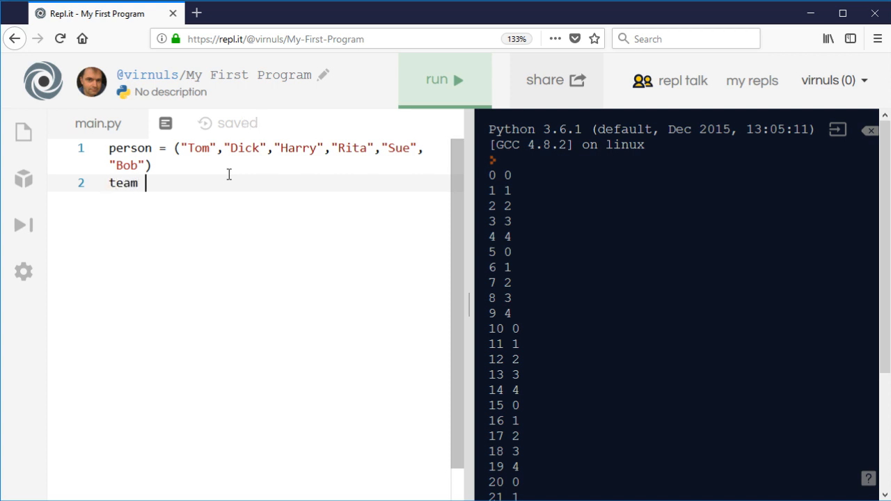
{"action": "type", "text": "= (\"\")"}
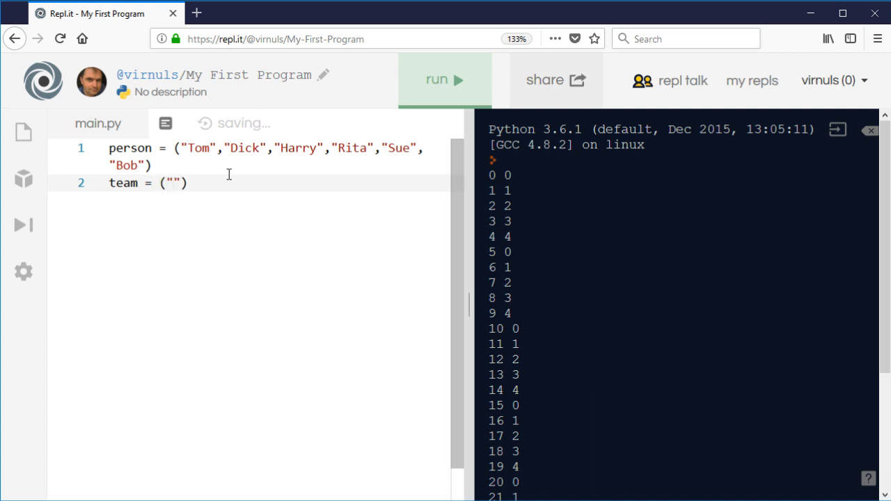
{"action": "type", "text": "A"}
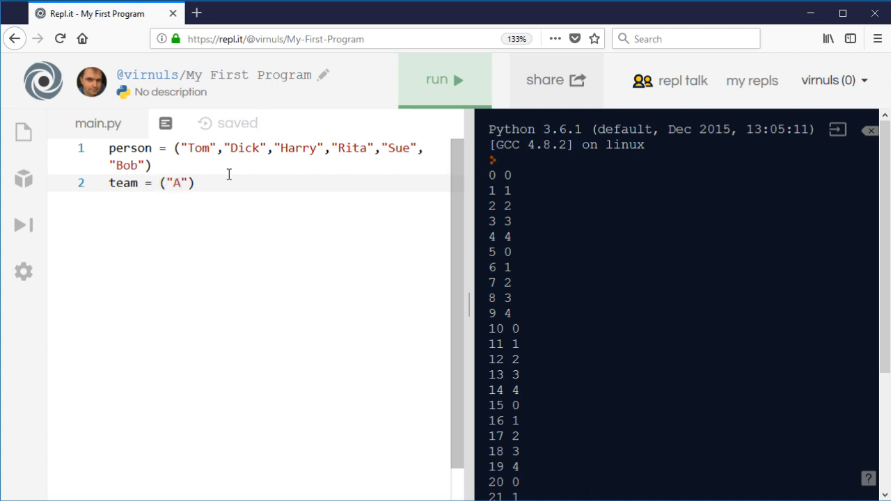
{"action": "type", "text": ",\"B"}
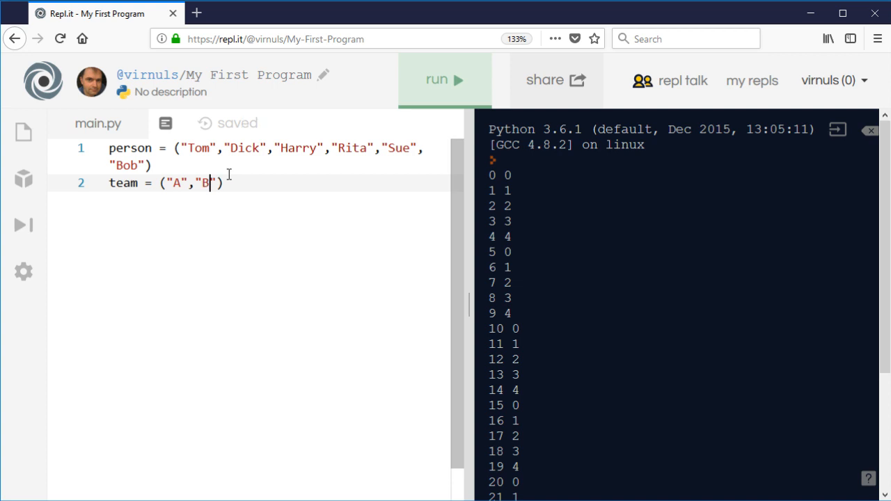
{"action": "type", "text": ",\"\""}
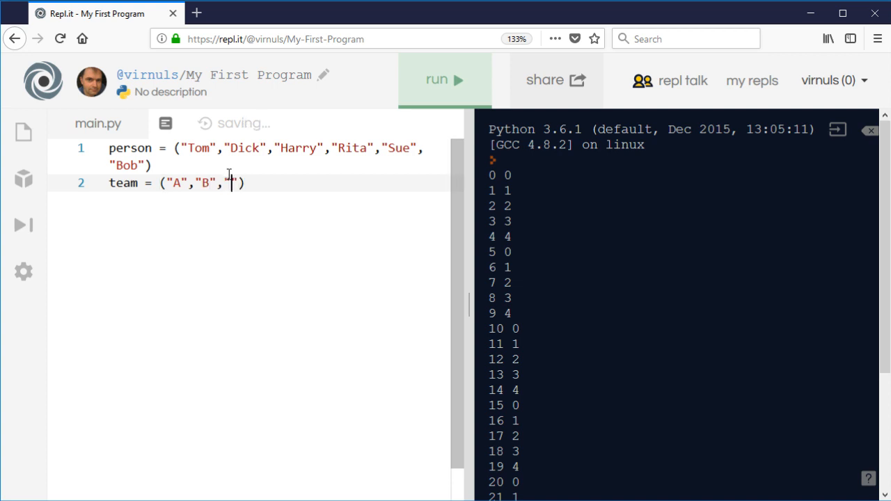
{"action": "type", "text": "C"}
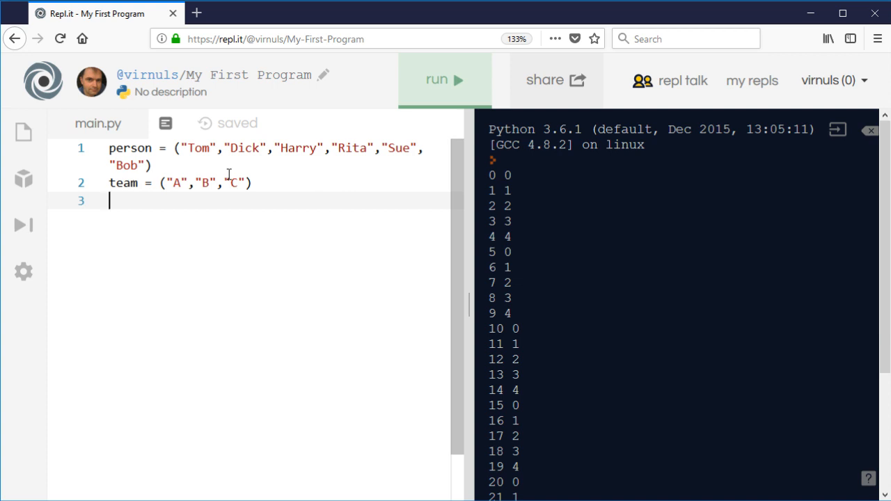
Step: Add for i in range(len(person)): on line 3 of main.py
{"action": "type", "text": "for i"}
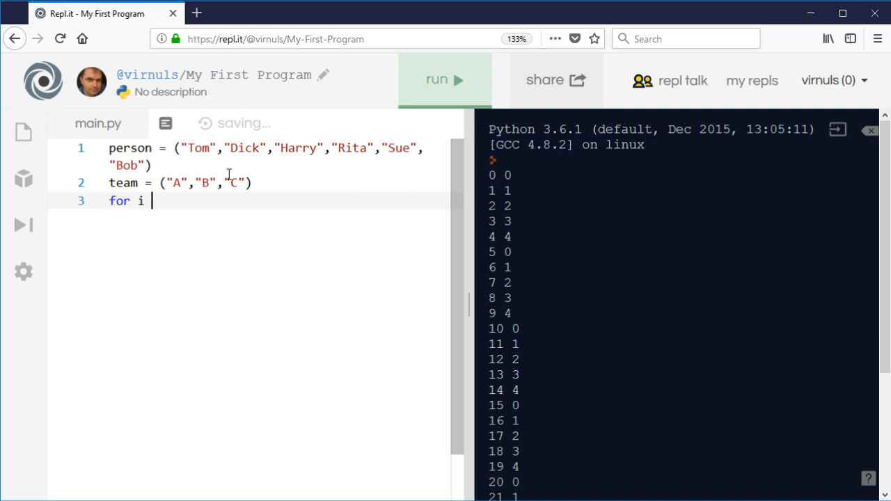
{"action": "type", "text": "in range("}
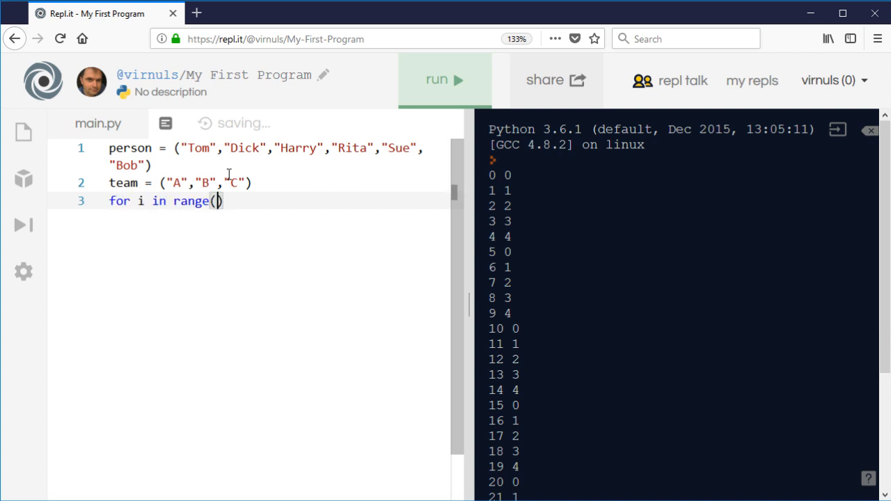
{"action": "type", "text": "le"}
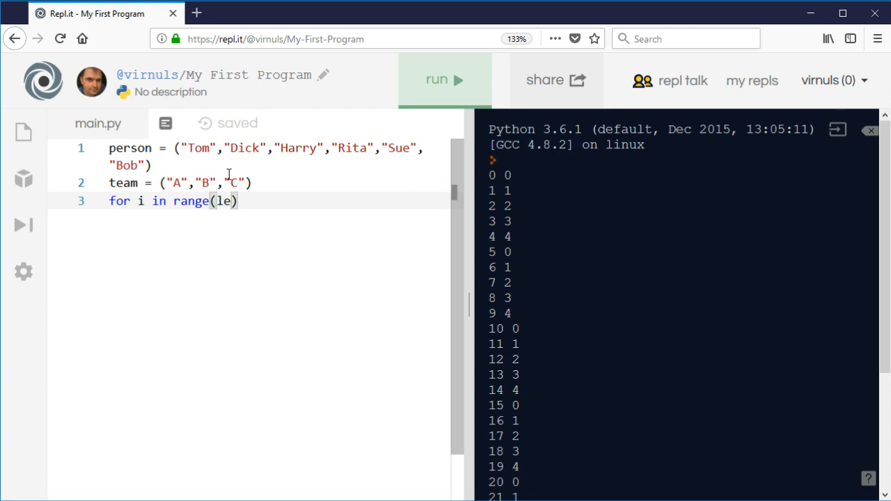
{"action": "type", "text": "n"}
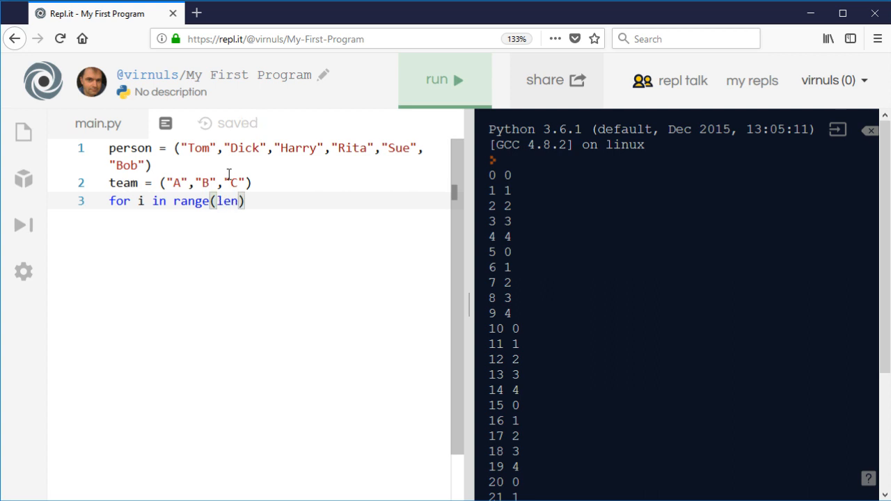
{"action": "type", "text": "(pers"}
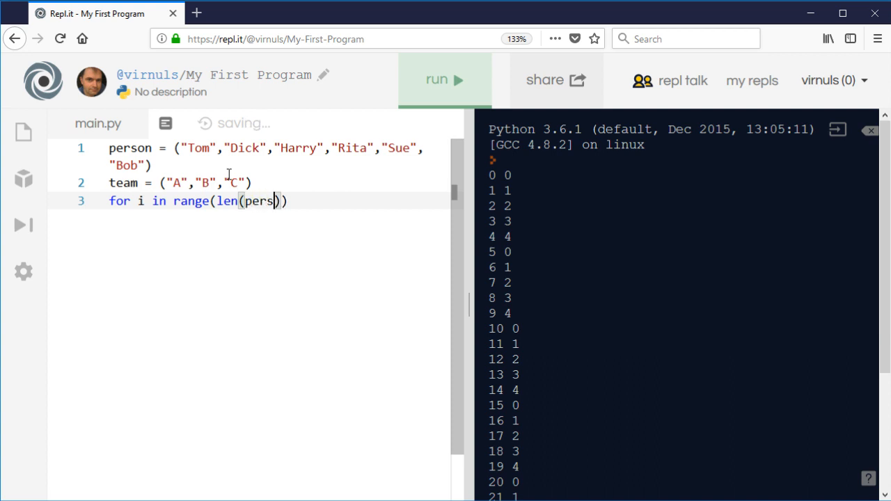
{"action": "type", "text": "on"}
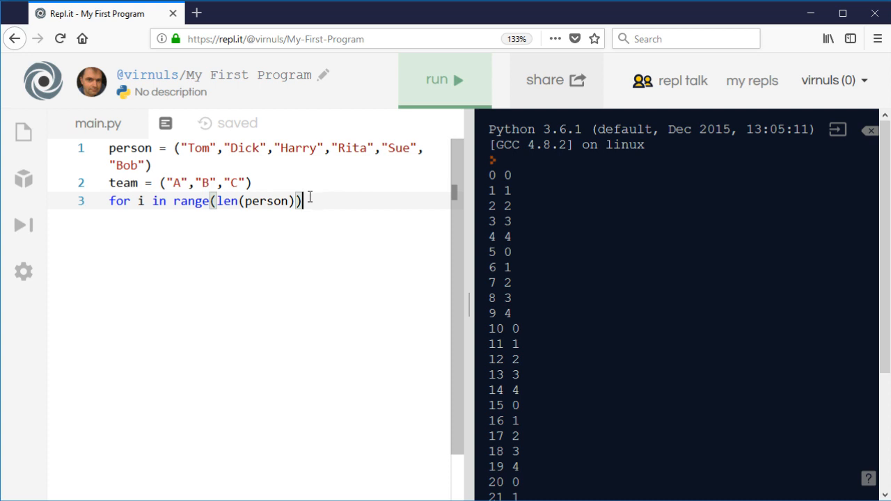
{"action": "type", "text": ":"}
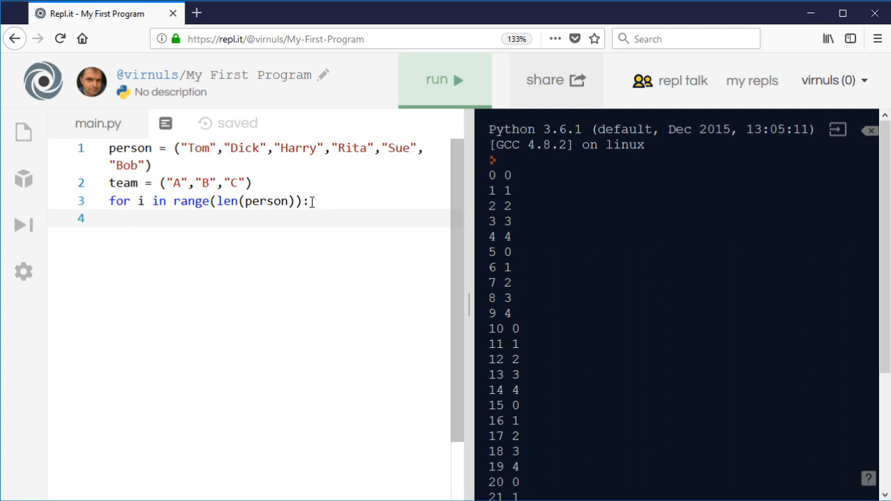
Step: Write line 4 as print(person[i],"is in team",team[i%len(team)]) inside the loop
{"action": "type", "text": "print("}
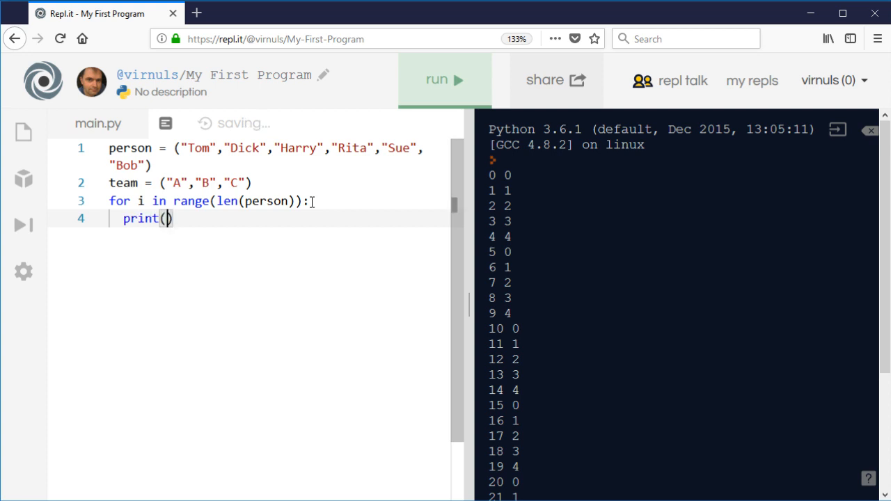
{"action": "type", "text": "pe"}
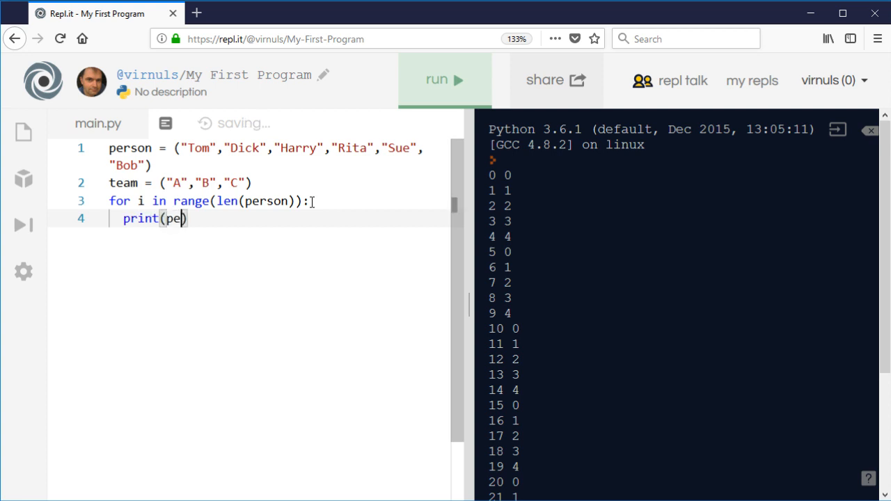
{"action": "type", "text": "rson[i]"}
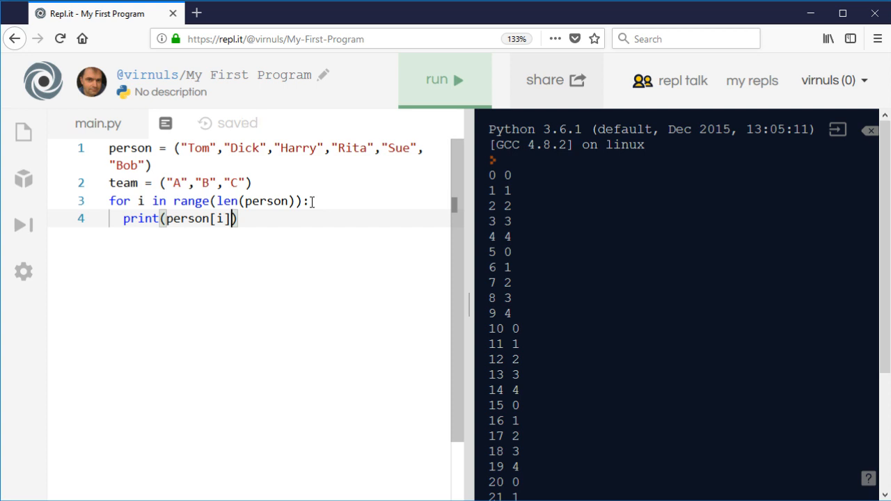
{"action": "type", "text": ","}
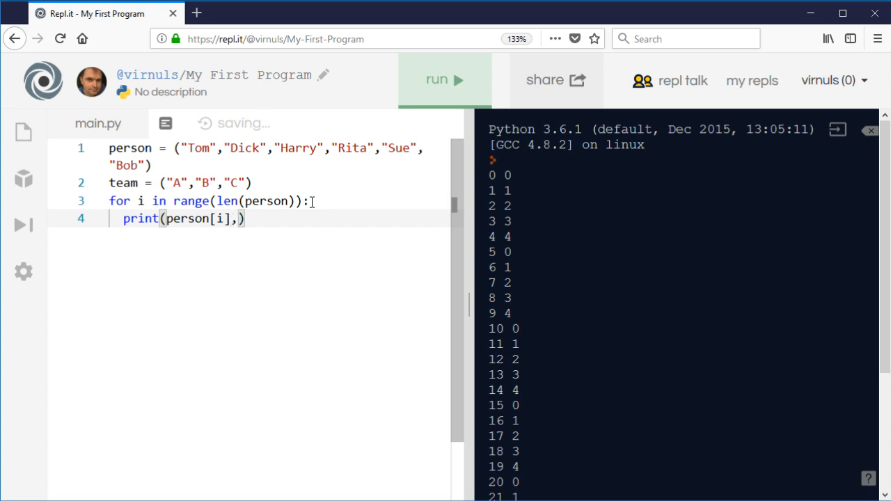
{"action": "type", "text": ",\"is in team\""}
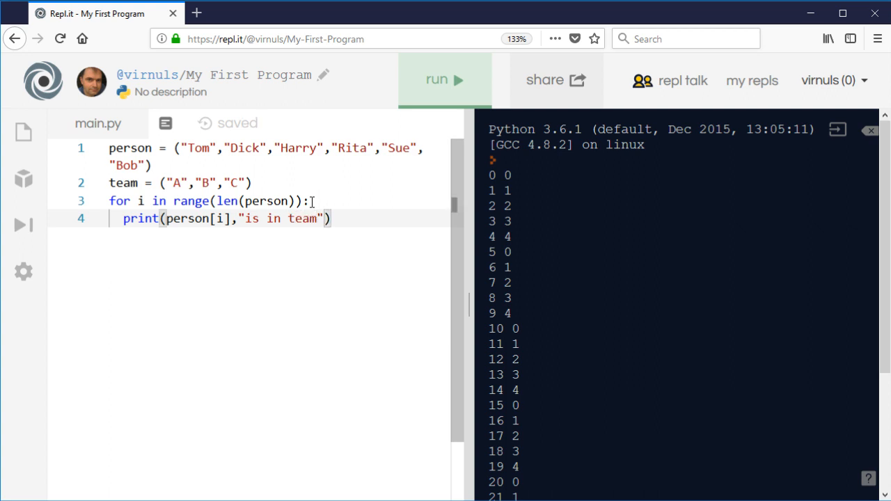
{"action": "type", "text": ","}
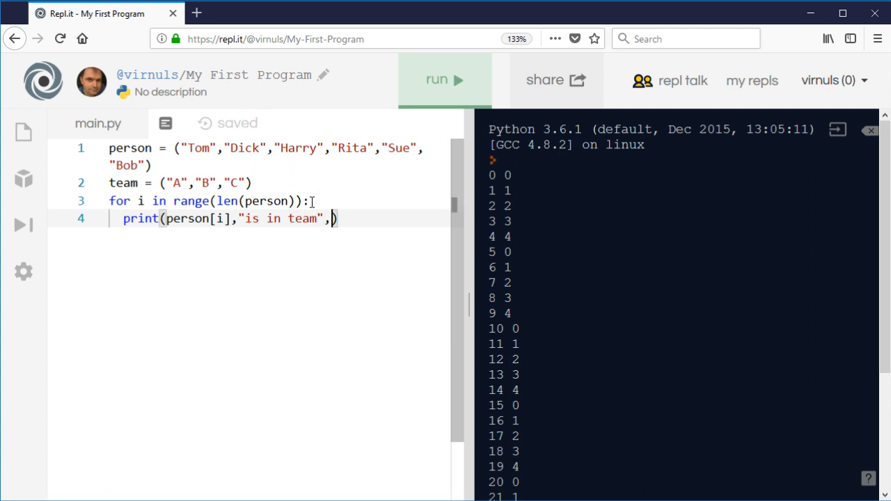
{"action": "type", "text": "team"}
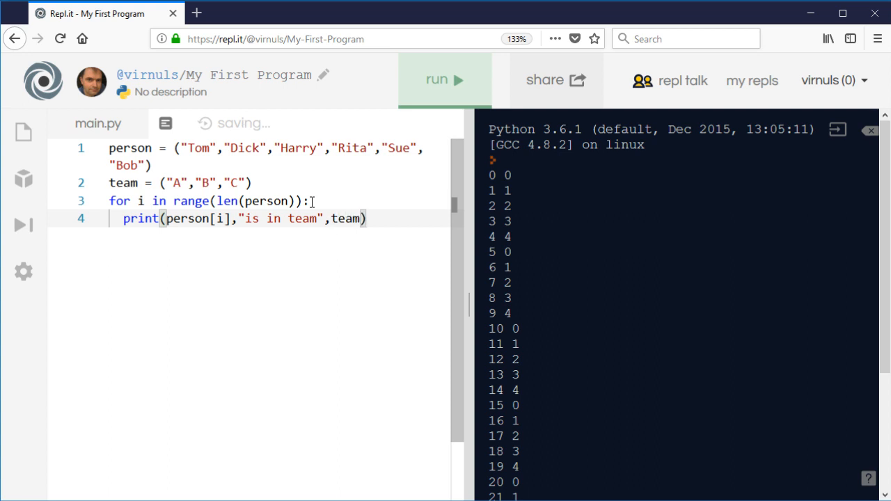
{"action": "type", "text": "[]"}
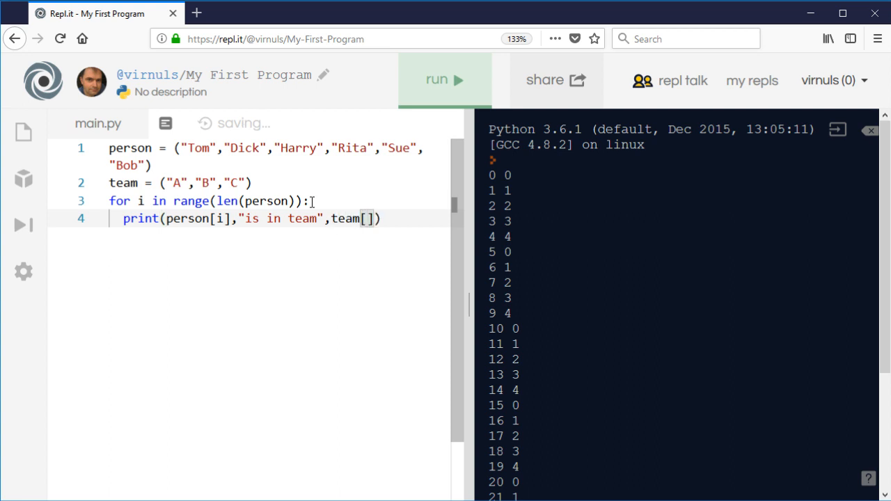
{"action": "type", "text": "i"}
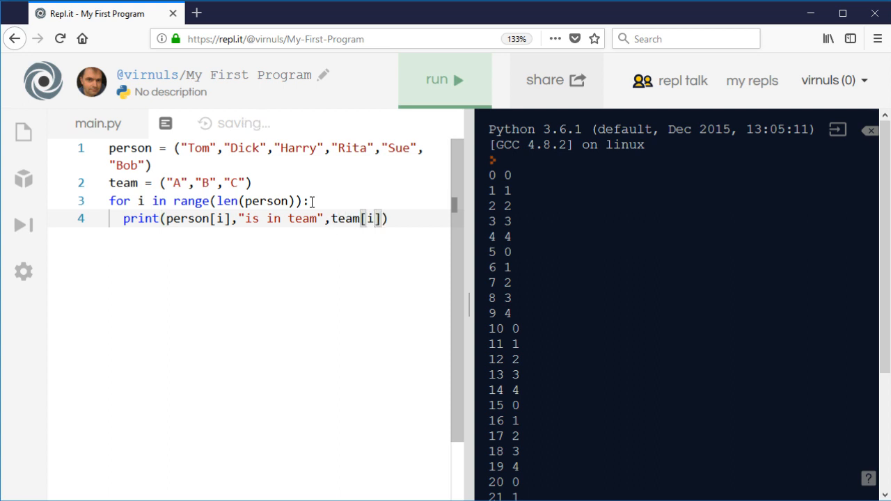
{"action": "type", "text": "%"}
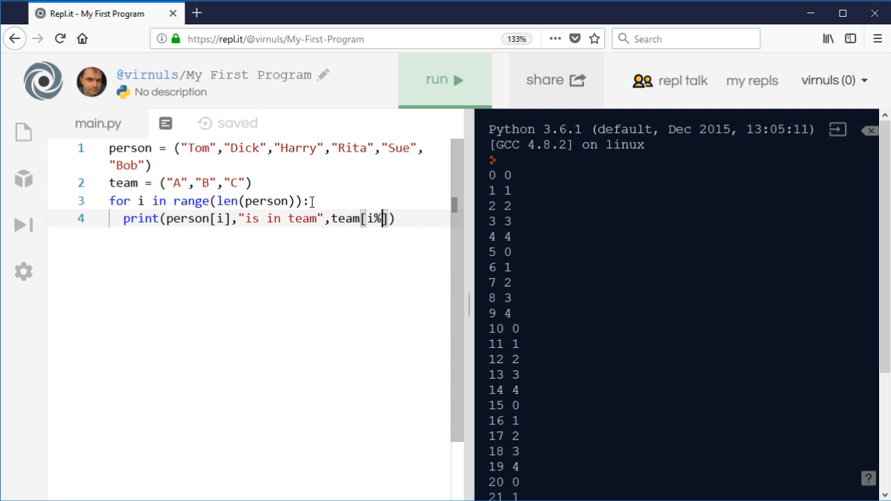
{"action": "type", "text": "1"}
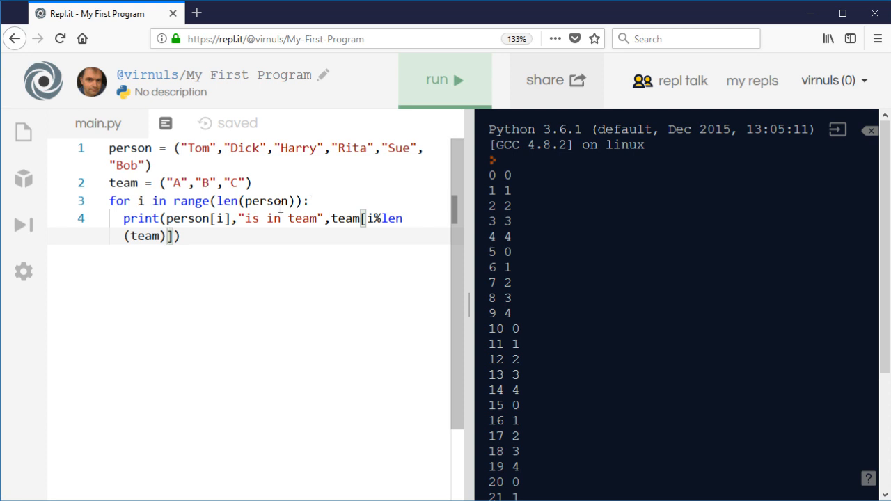
{"action": "mouse_move", "coordinate": [256, 242]}
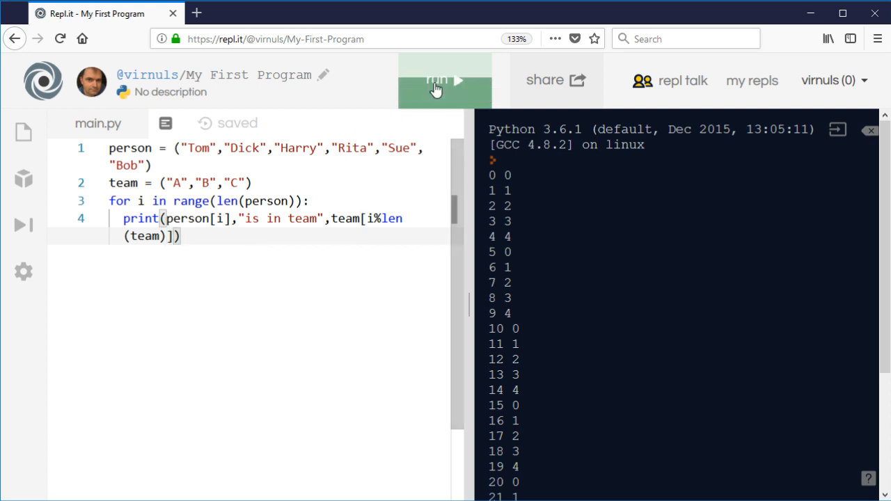
Step: Run main.py to see Tom, Dick, Harry, Rita, Sue and Bob assigned to teams A, B, C
{"action": "left_click", "coordinate": [444, 80]}
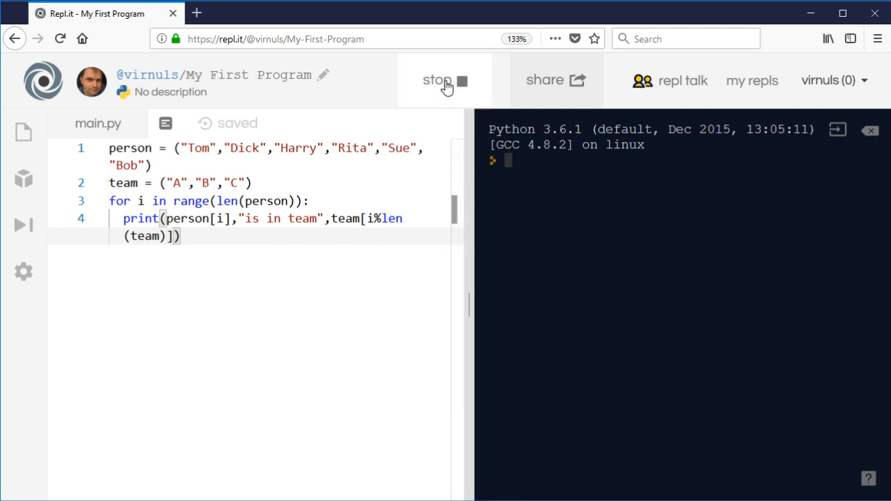
{"action": "left_click", "coordinate": [445, 80]}
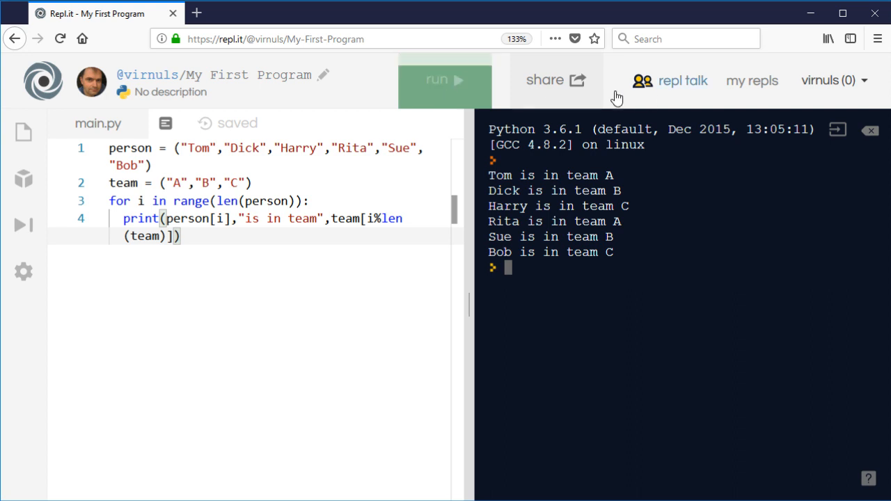
{"action": "left_click", "coordinate": [143, 165]}
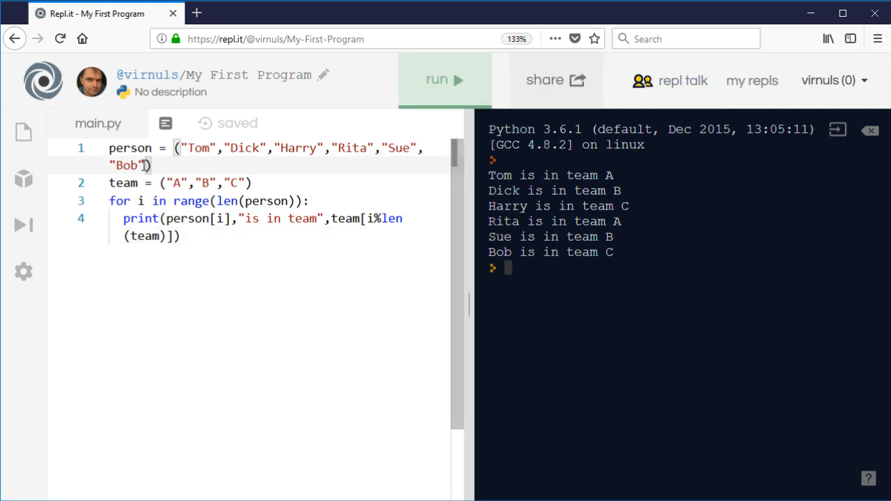
Step: Add "Barry" and "Dave" to the person tuple and rerun, placing them in teams A and B
{"action": "type", "text": ","}
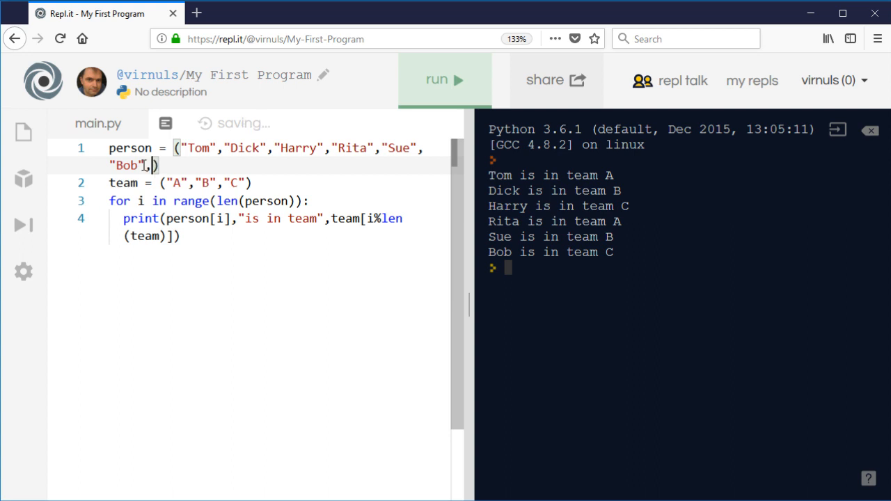
{"action": "type", "text": ",\"Barry\""}
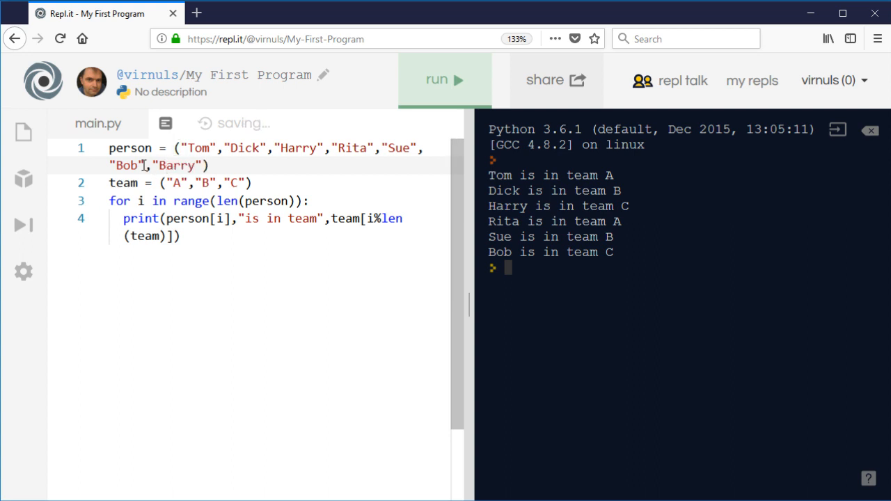
{"action": "type", "text": ","}
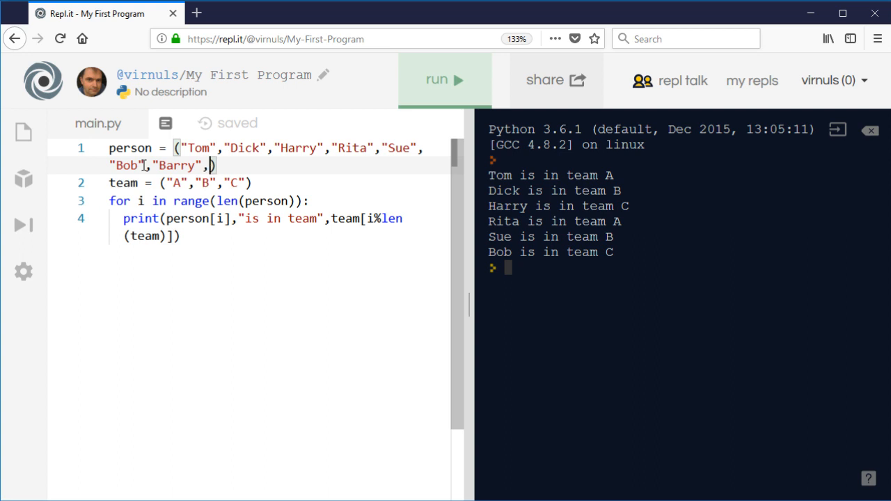
{"action": "type", "text": "Da\""}
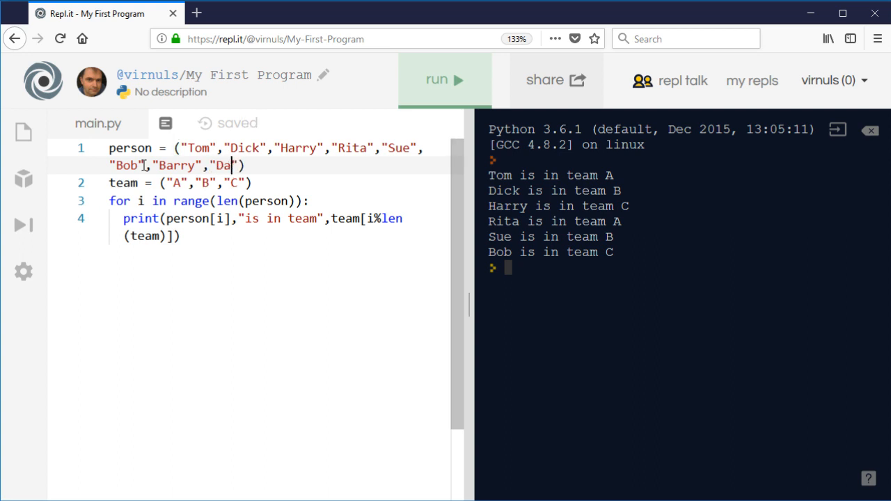
{"action": "left_click", "coordinate": [444, 80]}
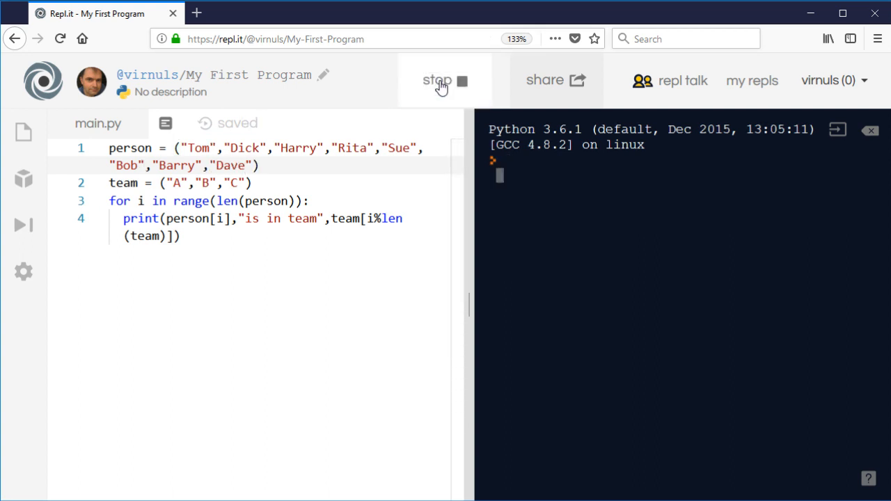
{"action": "left_click", "coordinate": [445, 80]}
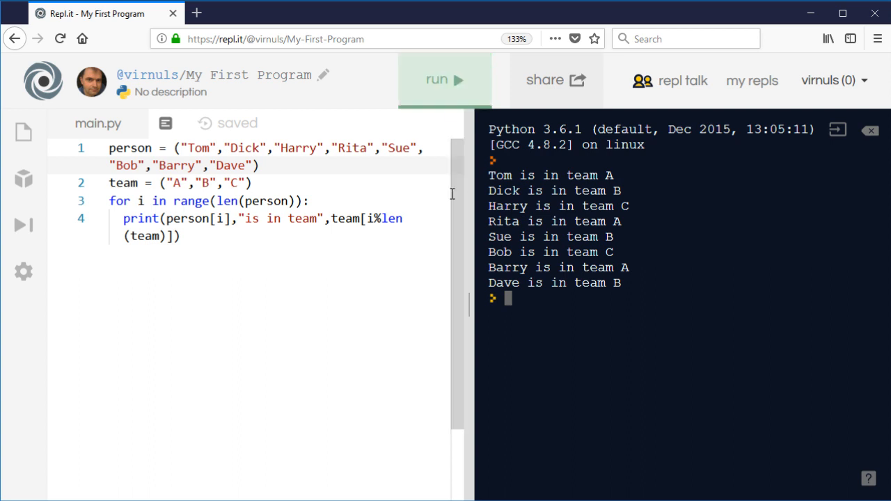
Step: Change line 2 to team = ("A","B","C","D") and rerun to spread eight people across four teams
{"action": "double_click", "coordinate": [256, 201]}
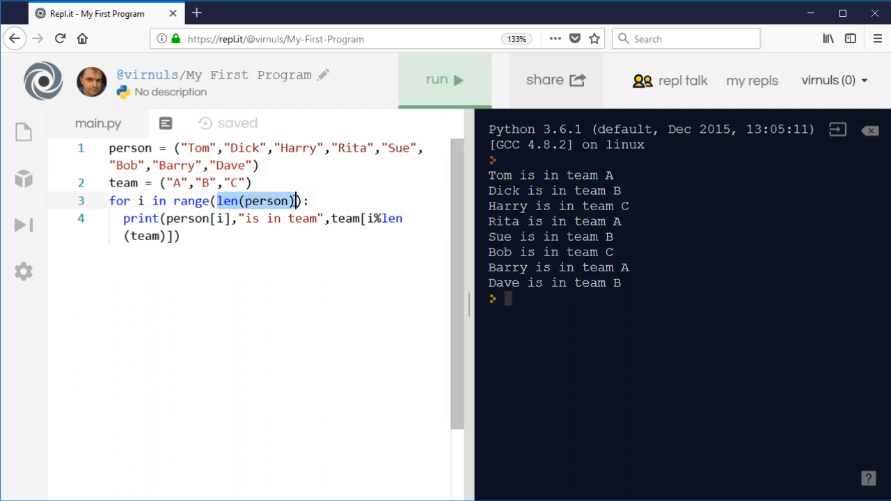
{"action": "mouse_move", "coordinate": [316, 257]}
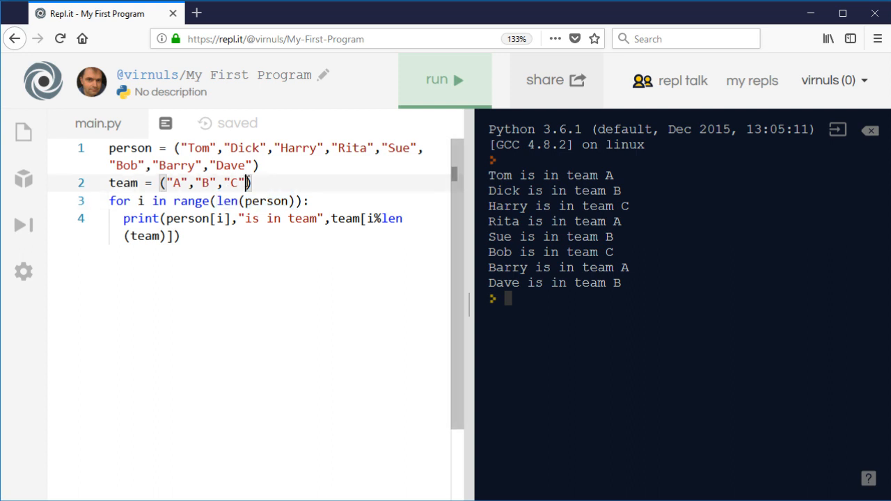
{"action": "key", "text": "Backspace"}
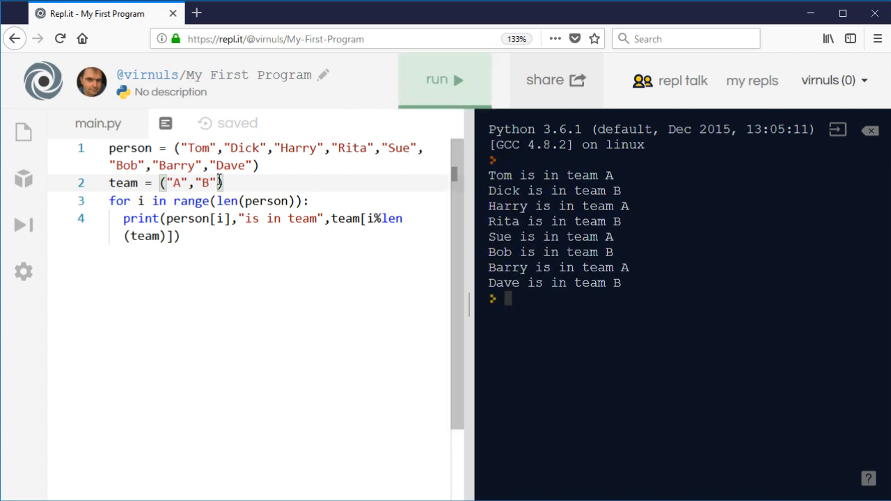
{"action": "type", "text": ",\"C\""}
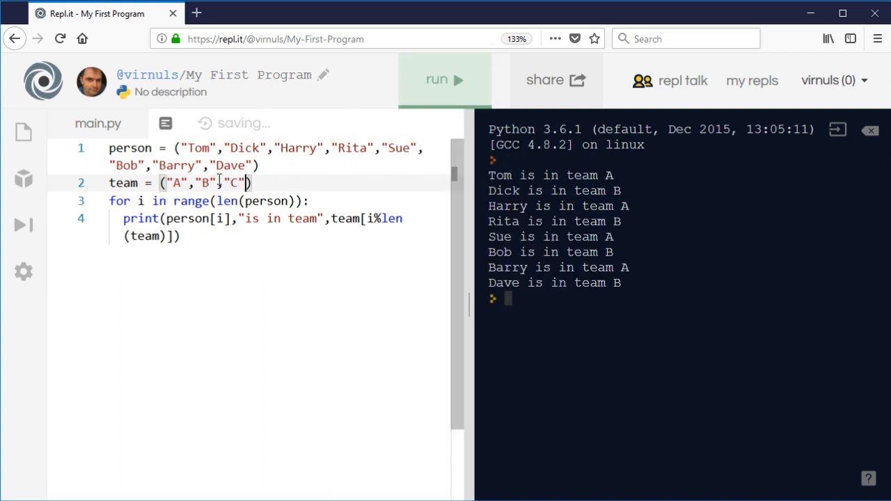
{"action": "type", "text": ",\"D\""}
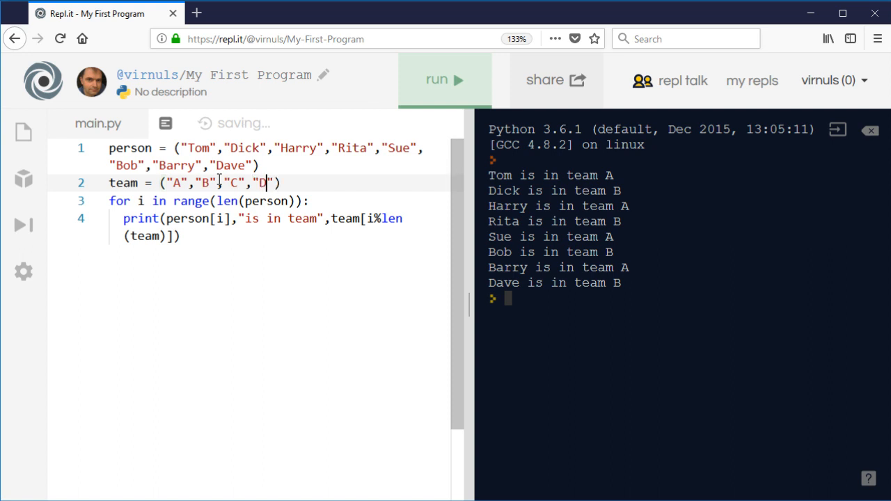
{"action": "left_click", "coordinate": [445, 79]}
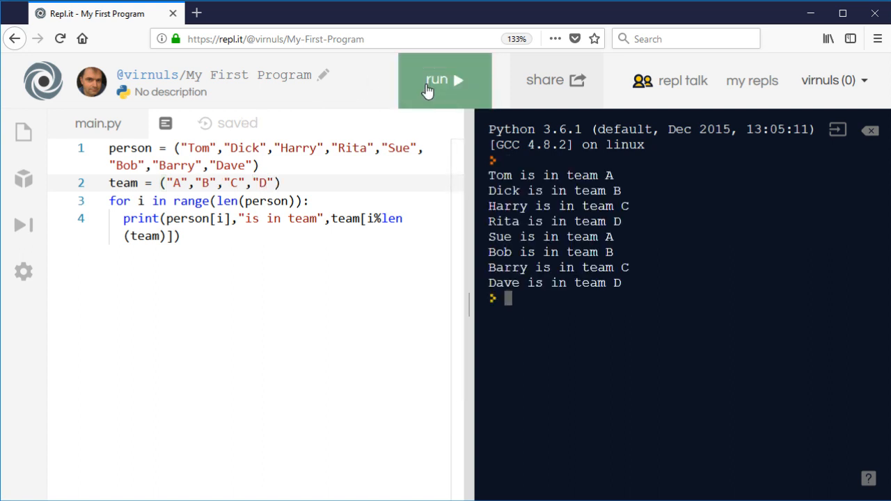